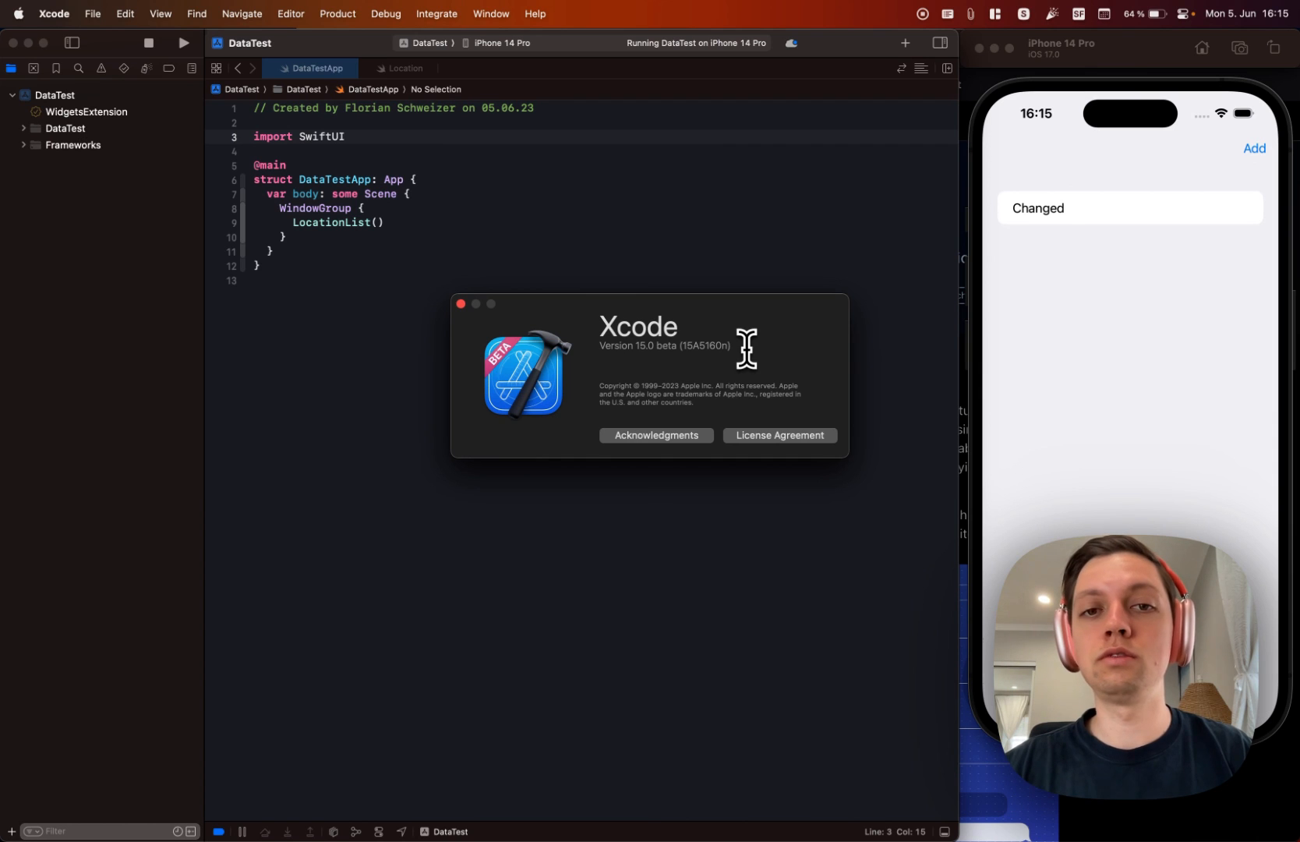
pyautogui.moveTo(465, 321)
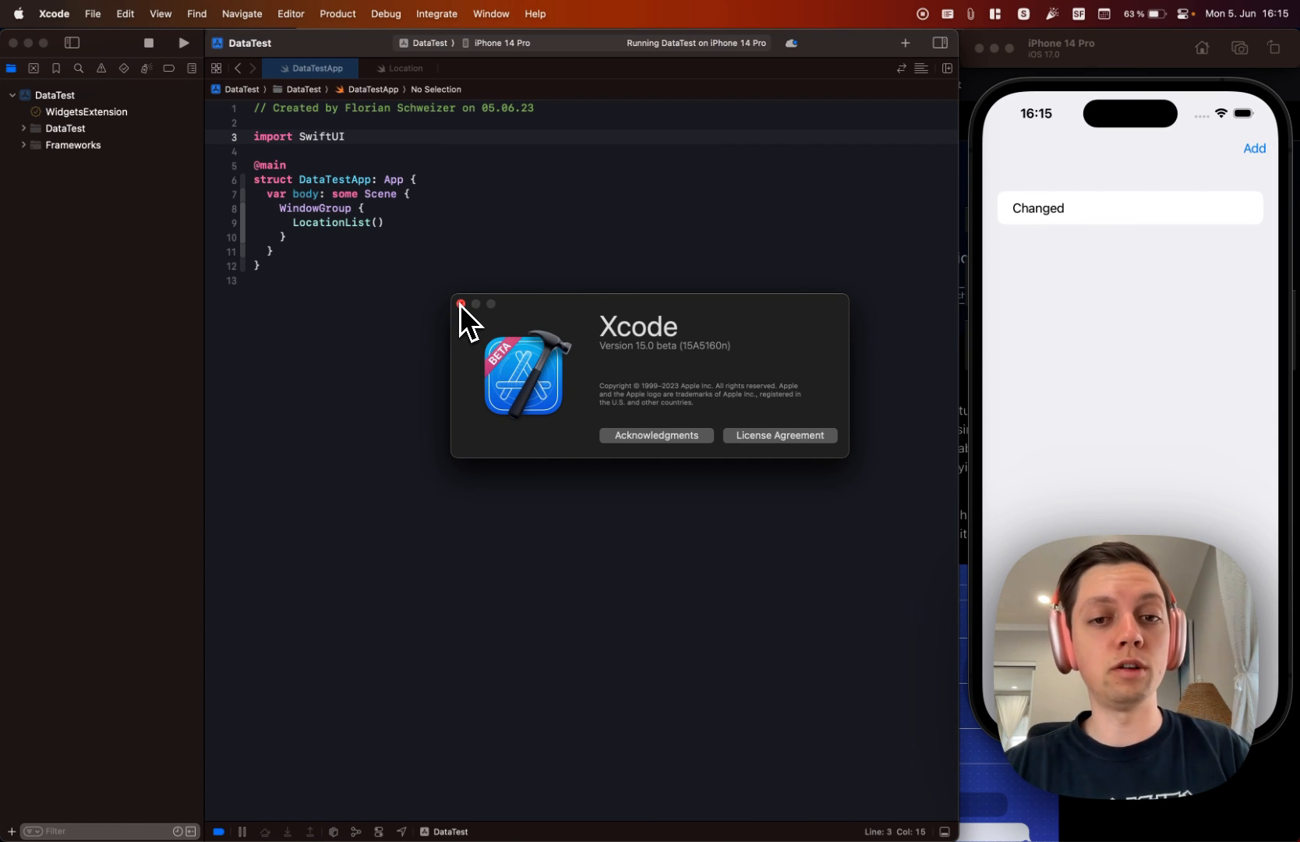
# Close the About Xcode version window so the running app is visible.
pyautogui.click(461, 305)
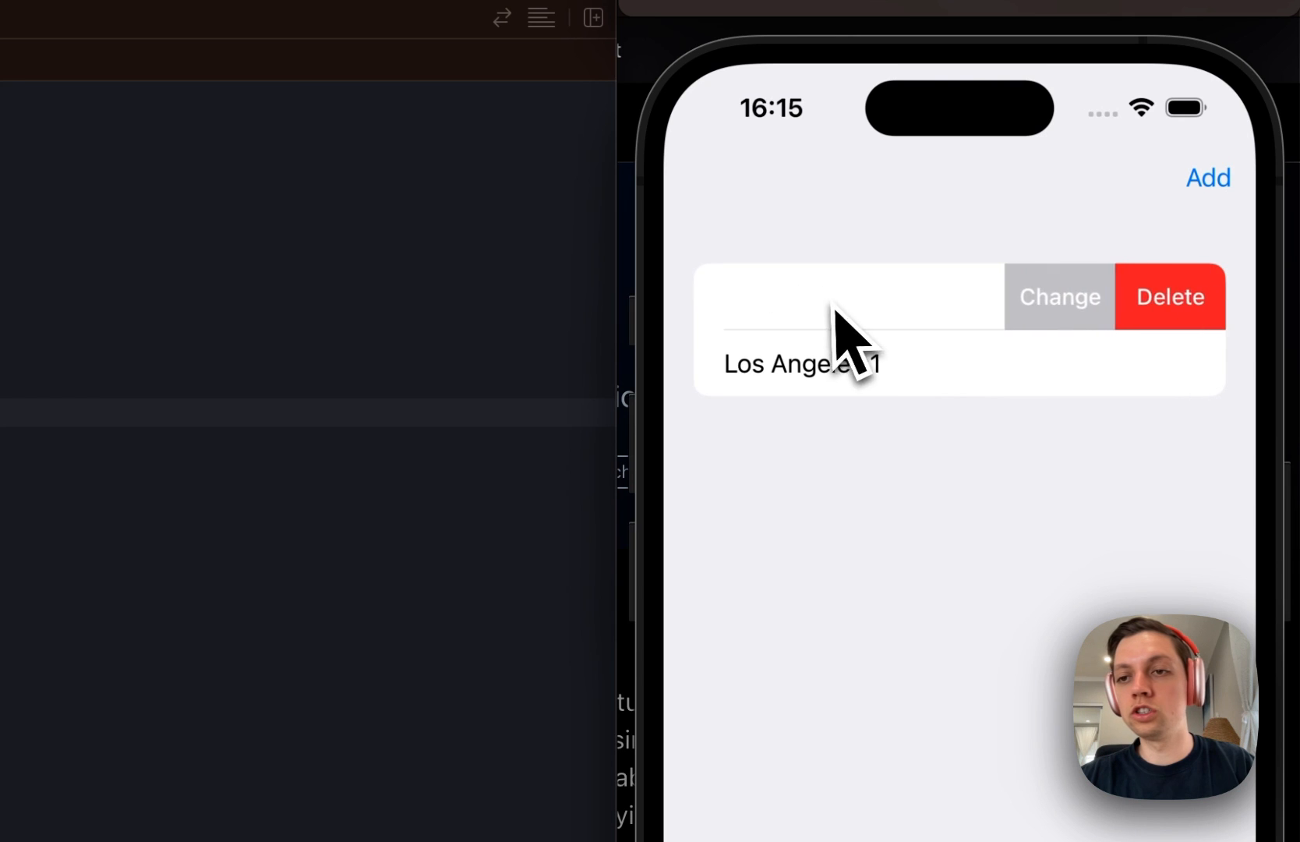
# Delete the swiped row in the simulator and switch to the Location source file.
pyautogui.click(1057, 297)
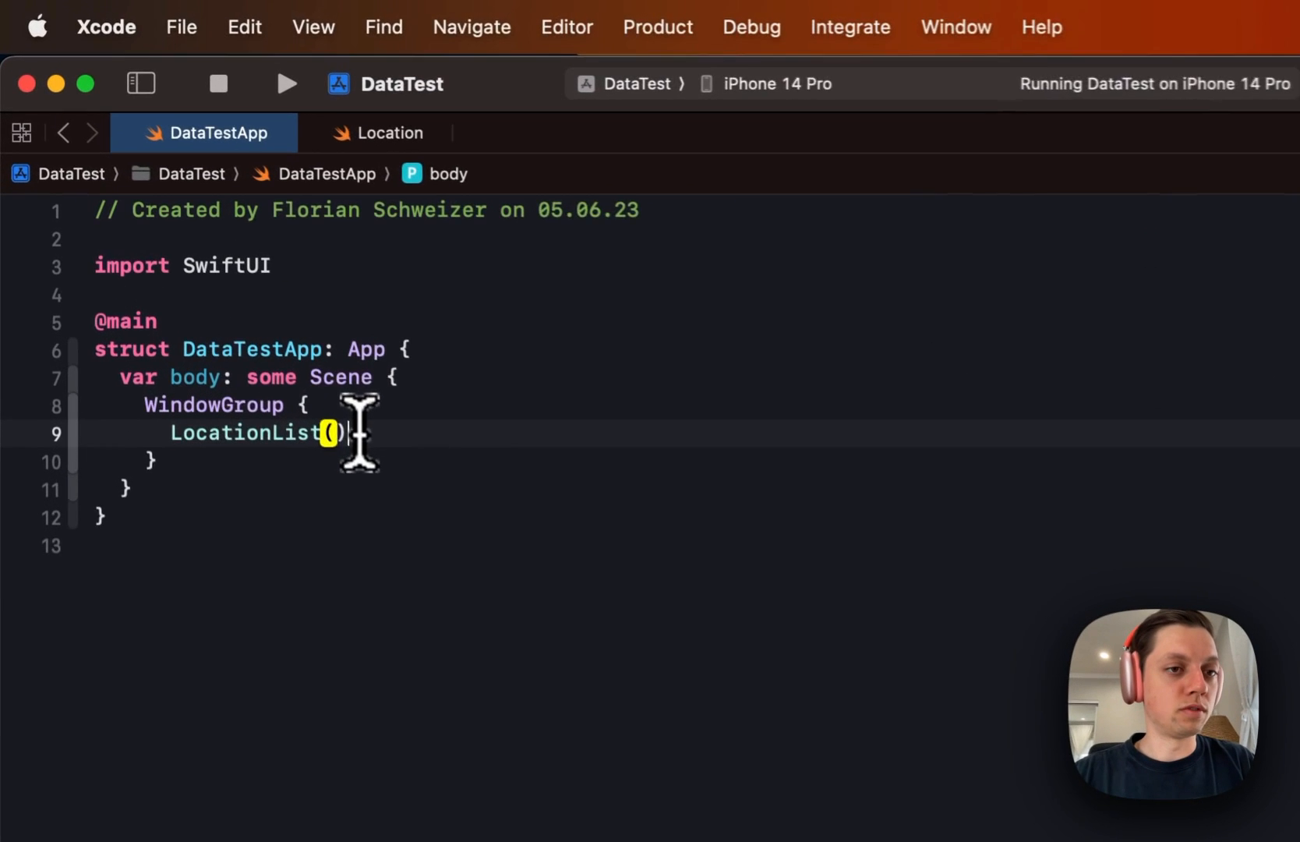
pyautogui.click(391, 132)
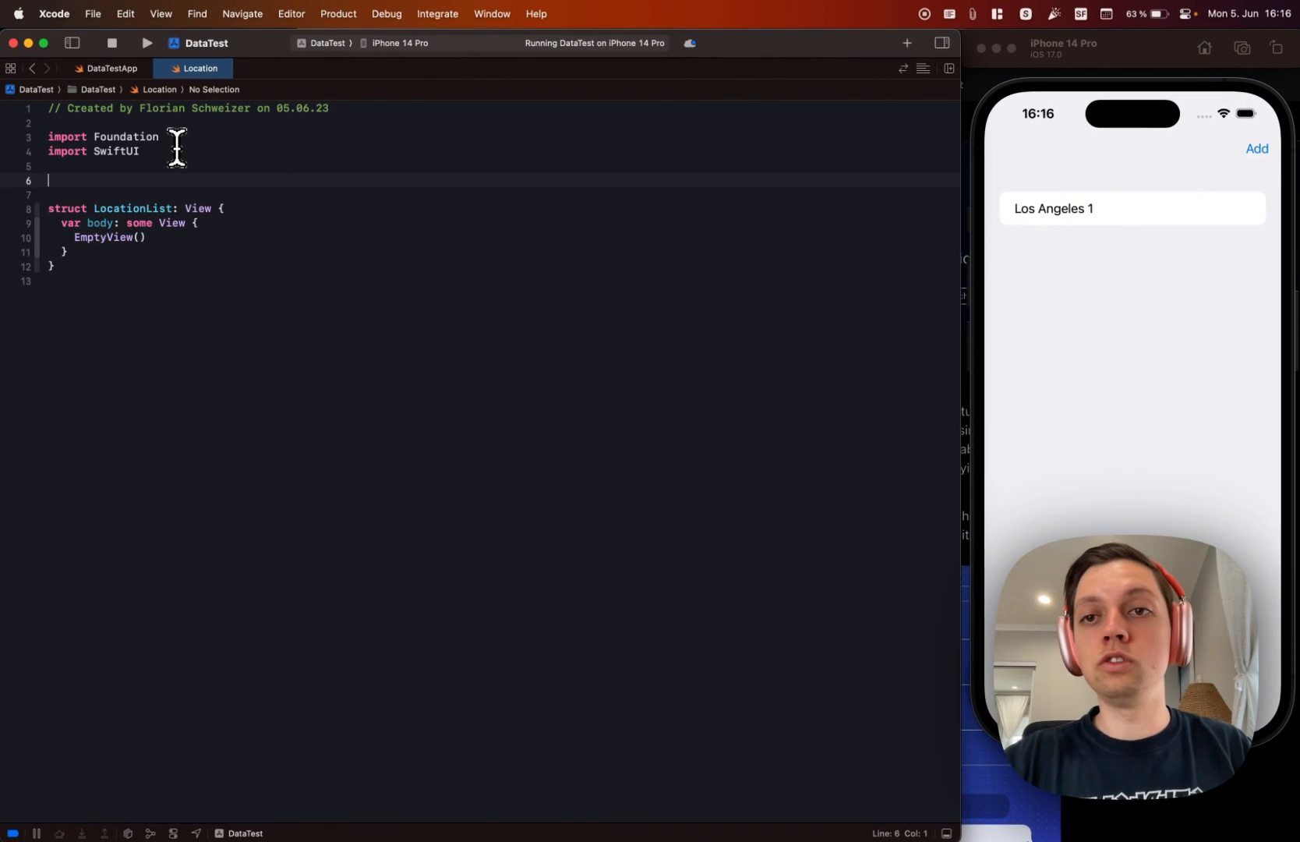
pyautogui.write('class Location {')
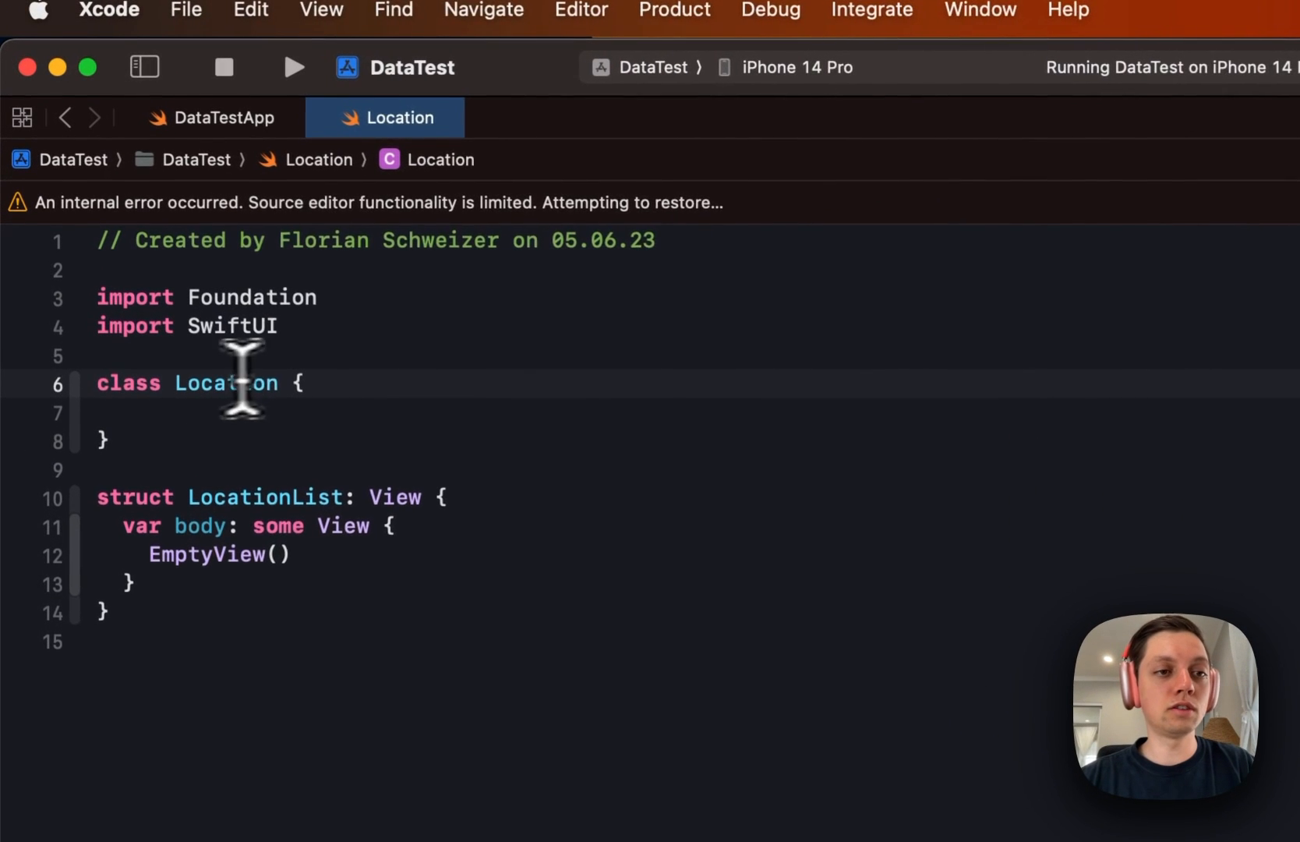
pyautogui.press('Return')
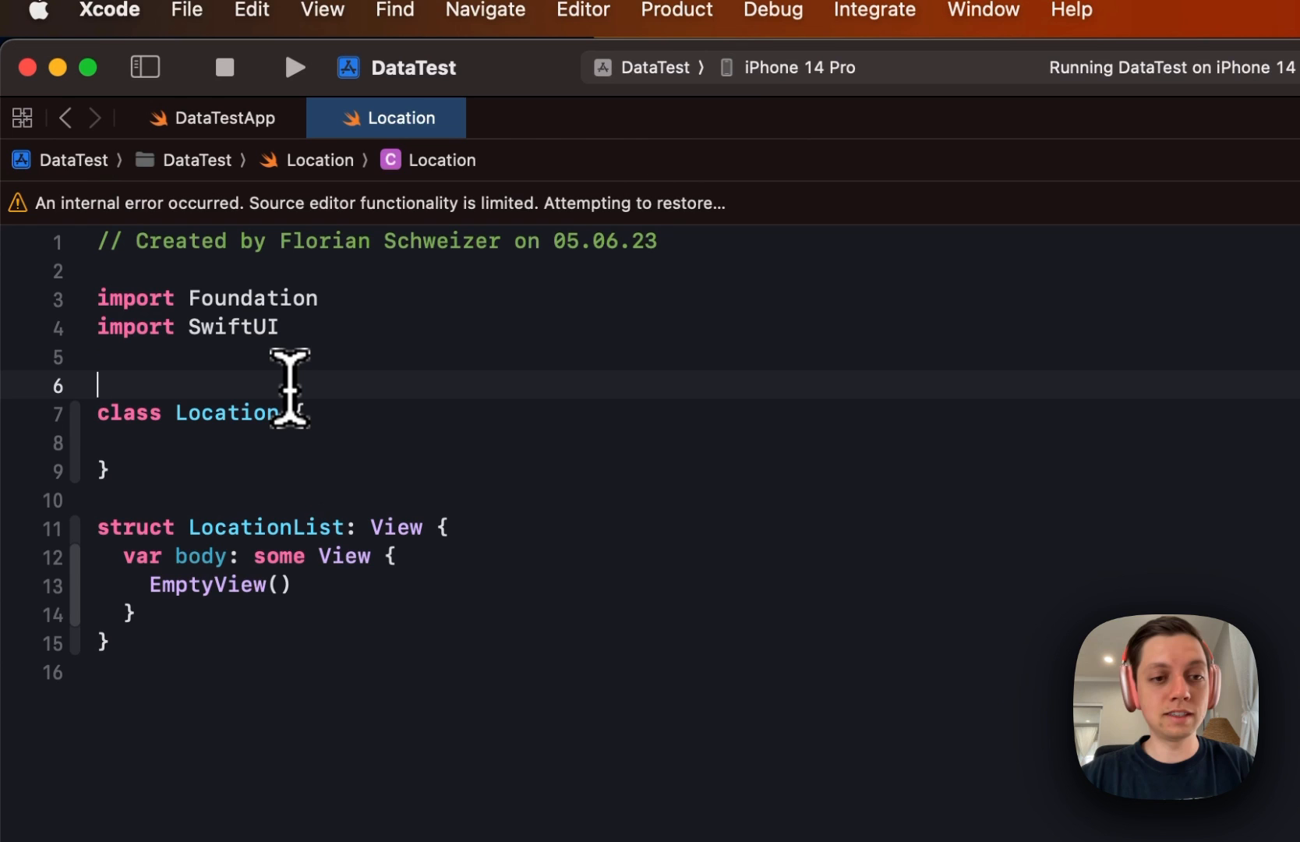
pyautogui.write('@Model')
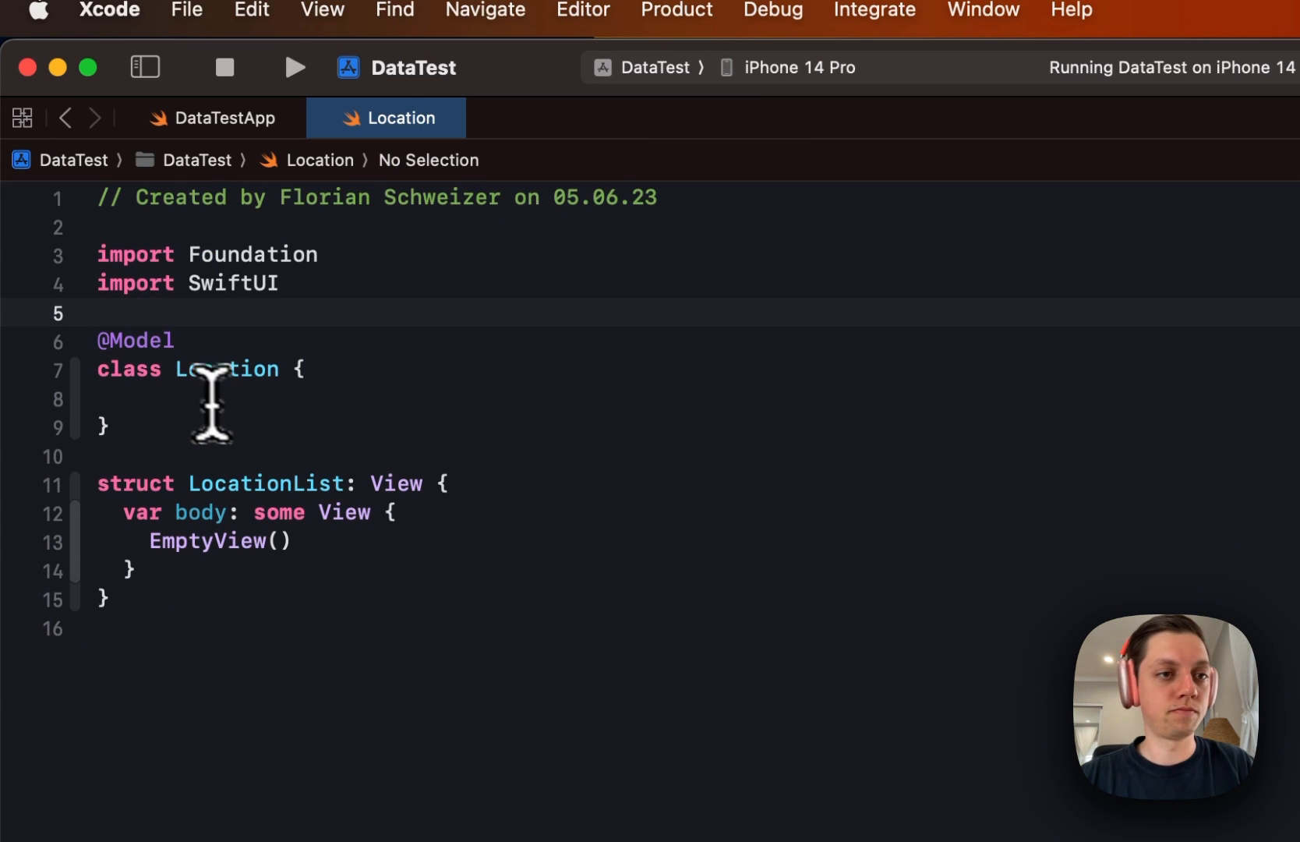
pyautogui.click(173, 340)
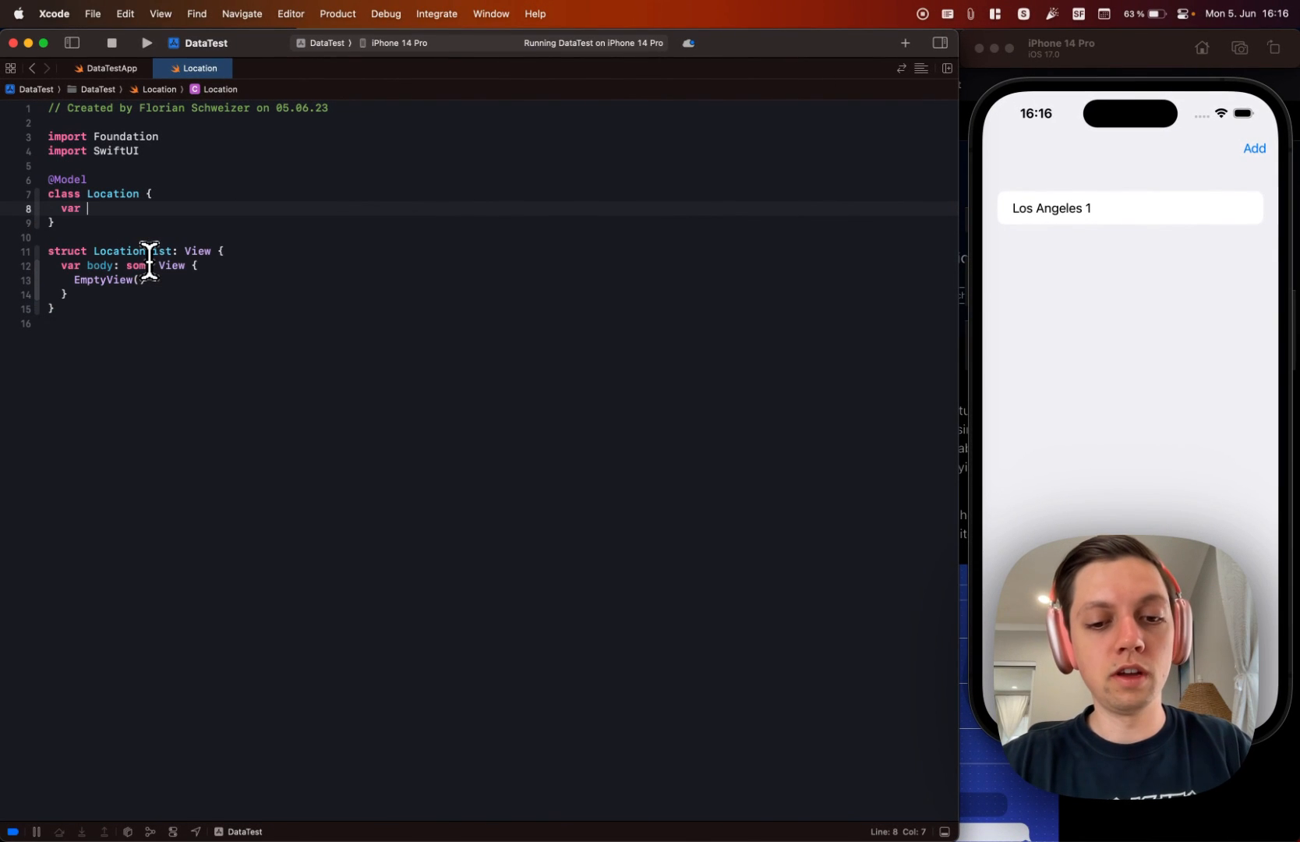
pyautogui.write('id: UUID')
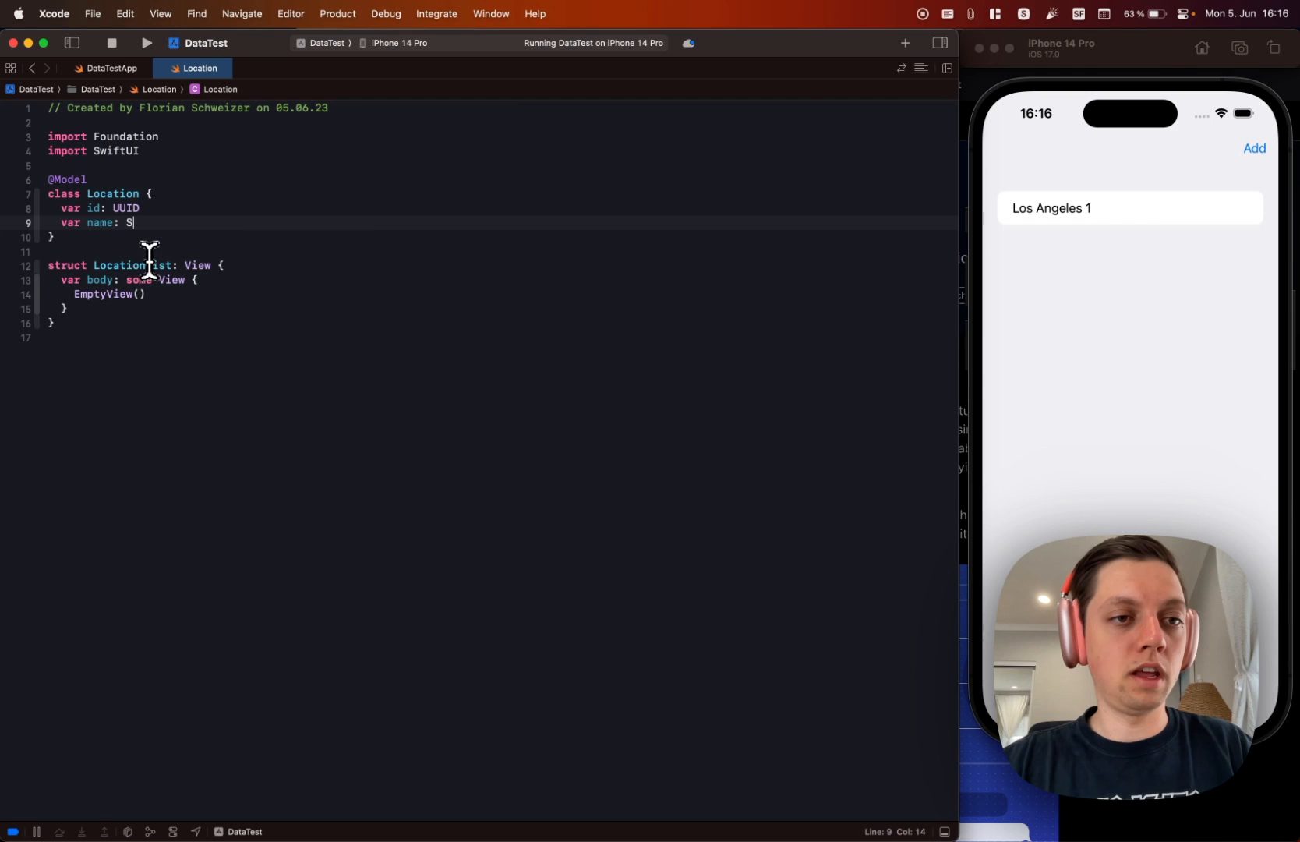
pyautogui.write('tring')
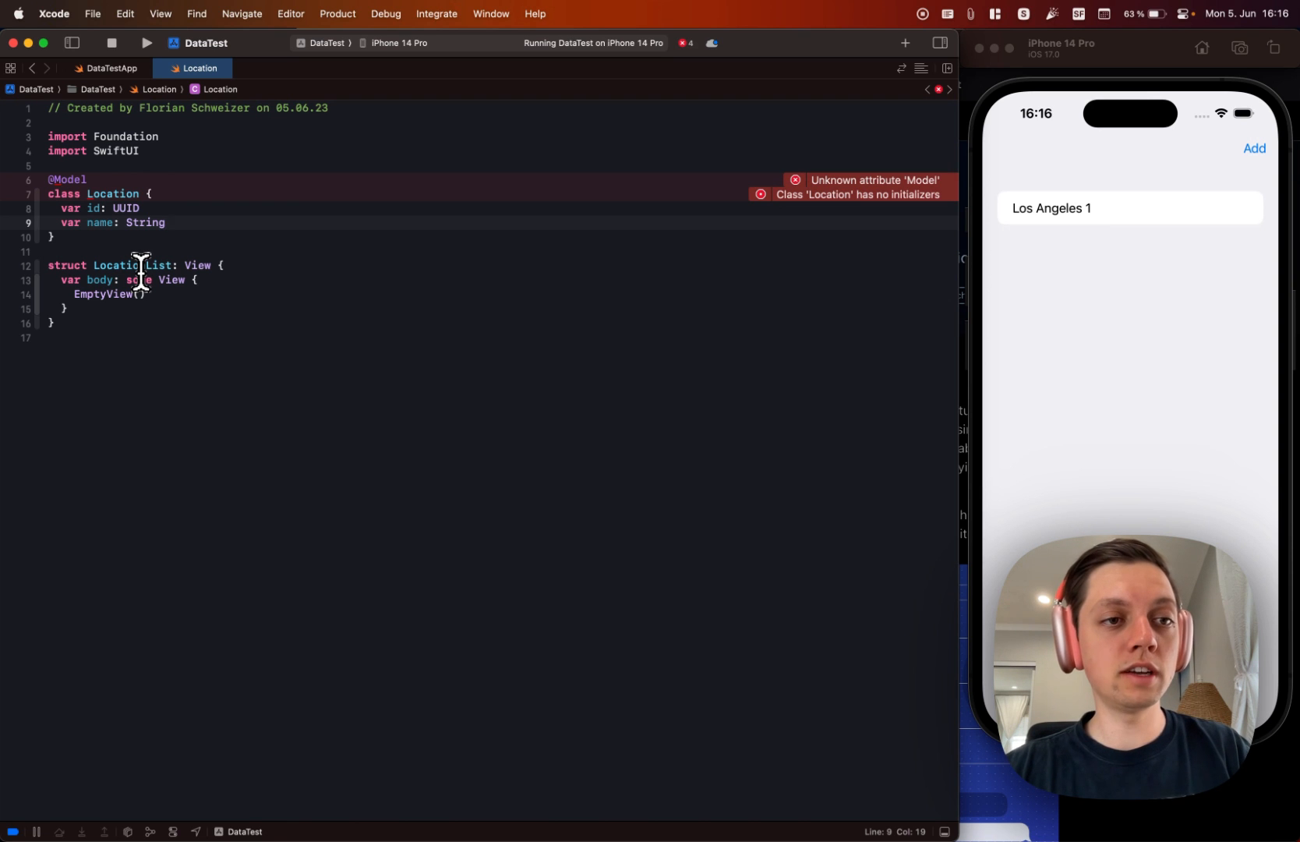
# Import SwiftData and add init(name:) setting self.id = UUID() and self.name = name.
pyautogui.write('import SwiftData')
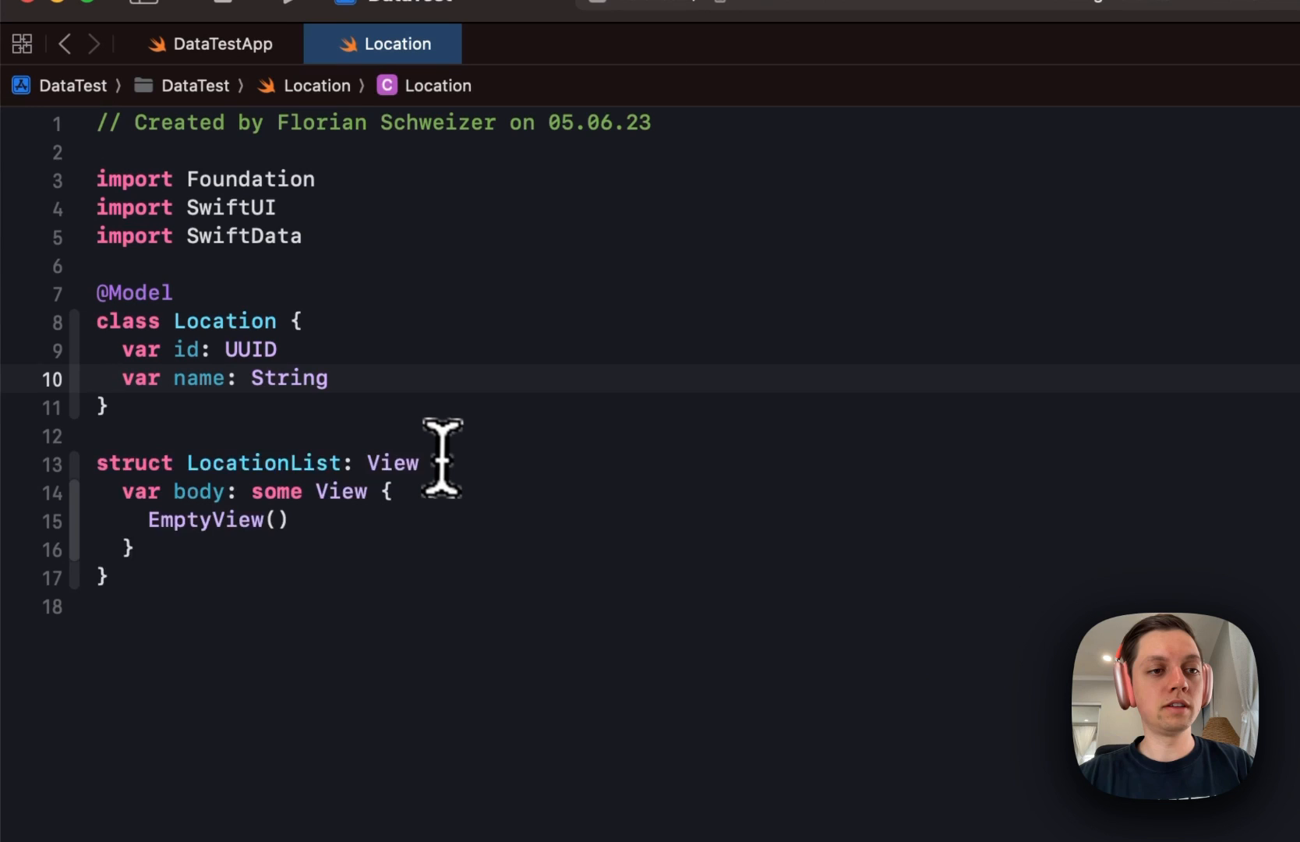
pyautogui.write('init(name)')
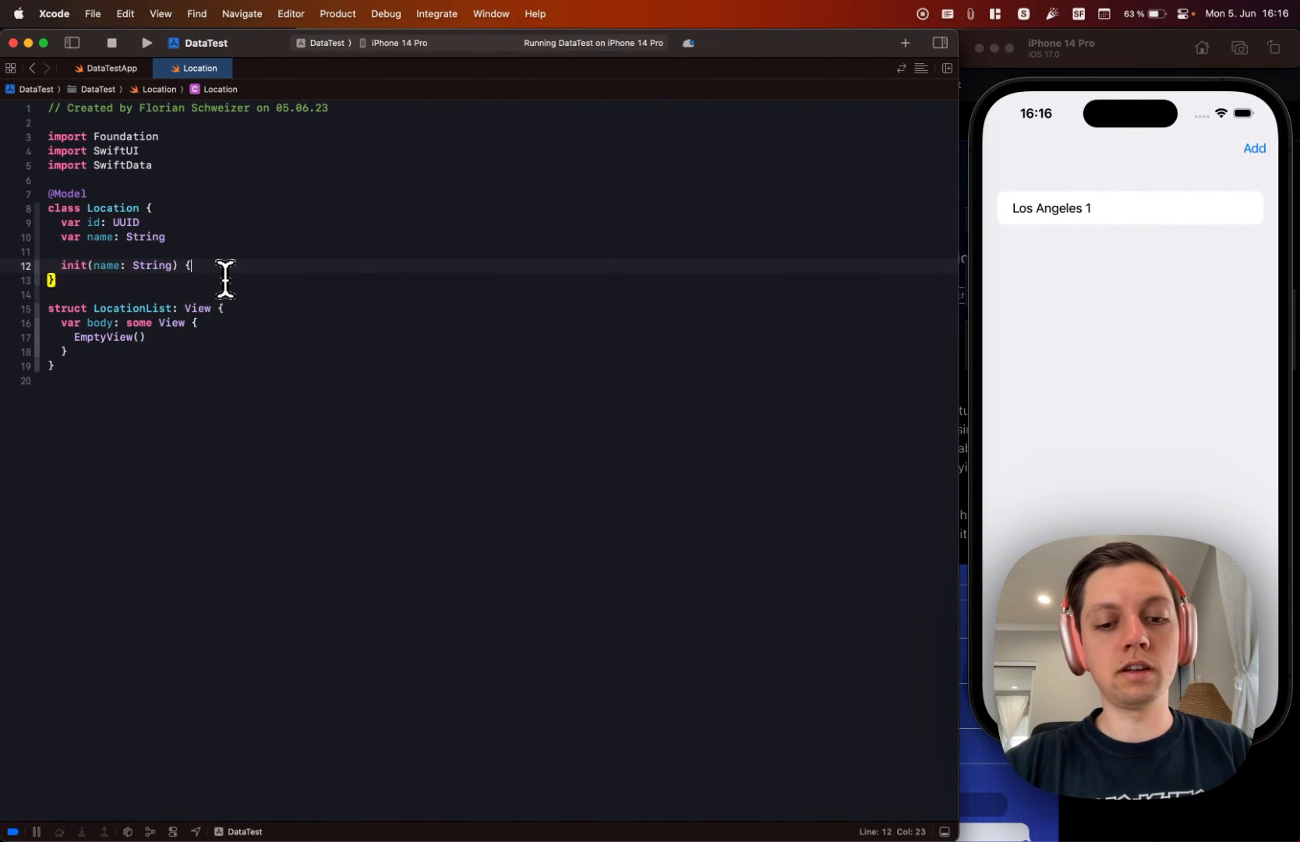
pyautogui.write('self.id =')
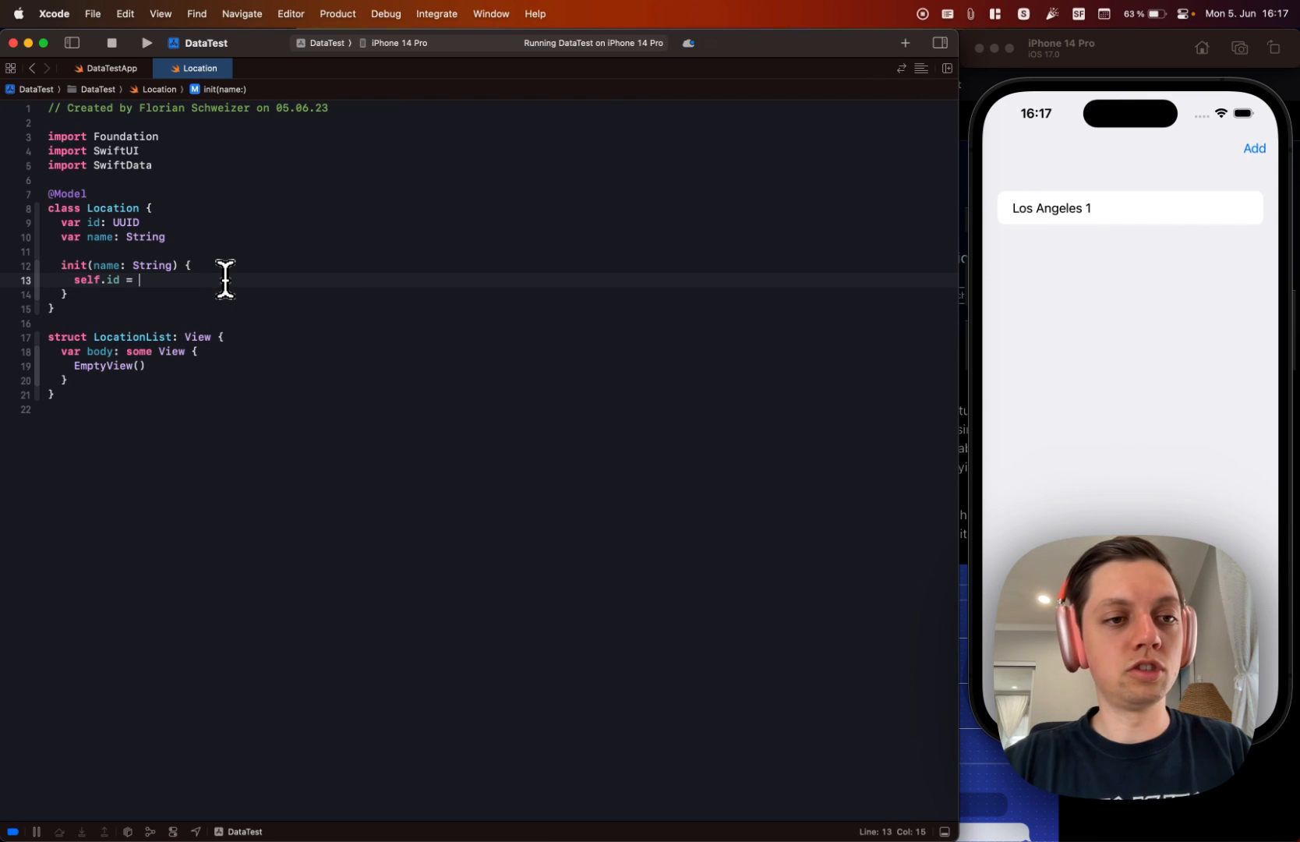
pyautogui.write('UUID()')
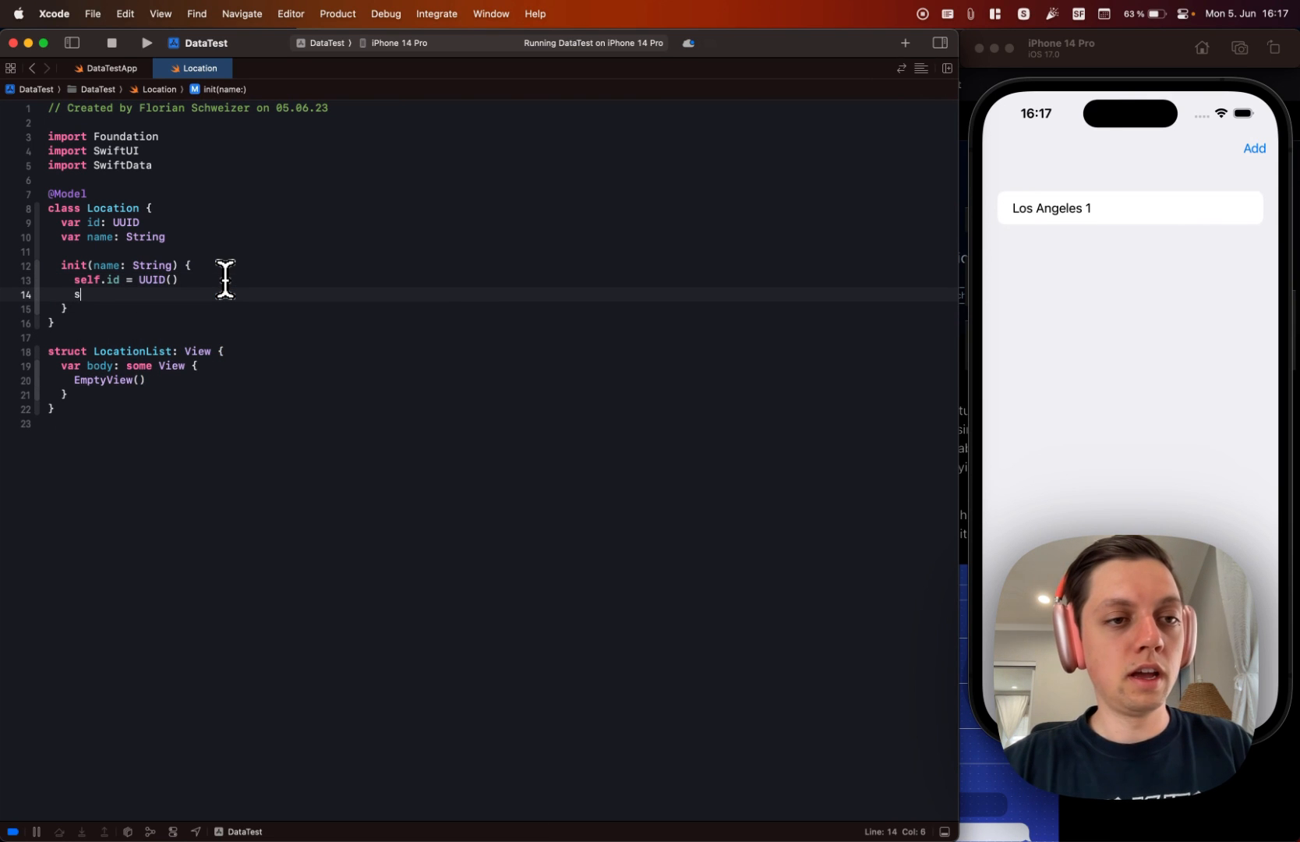
pyautogui.write('elf.name = name')
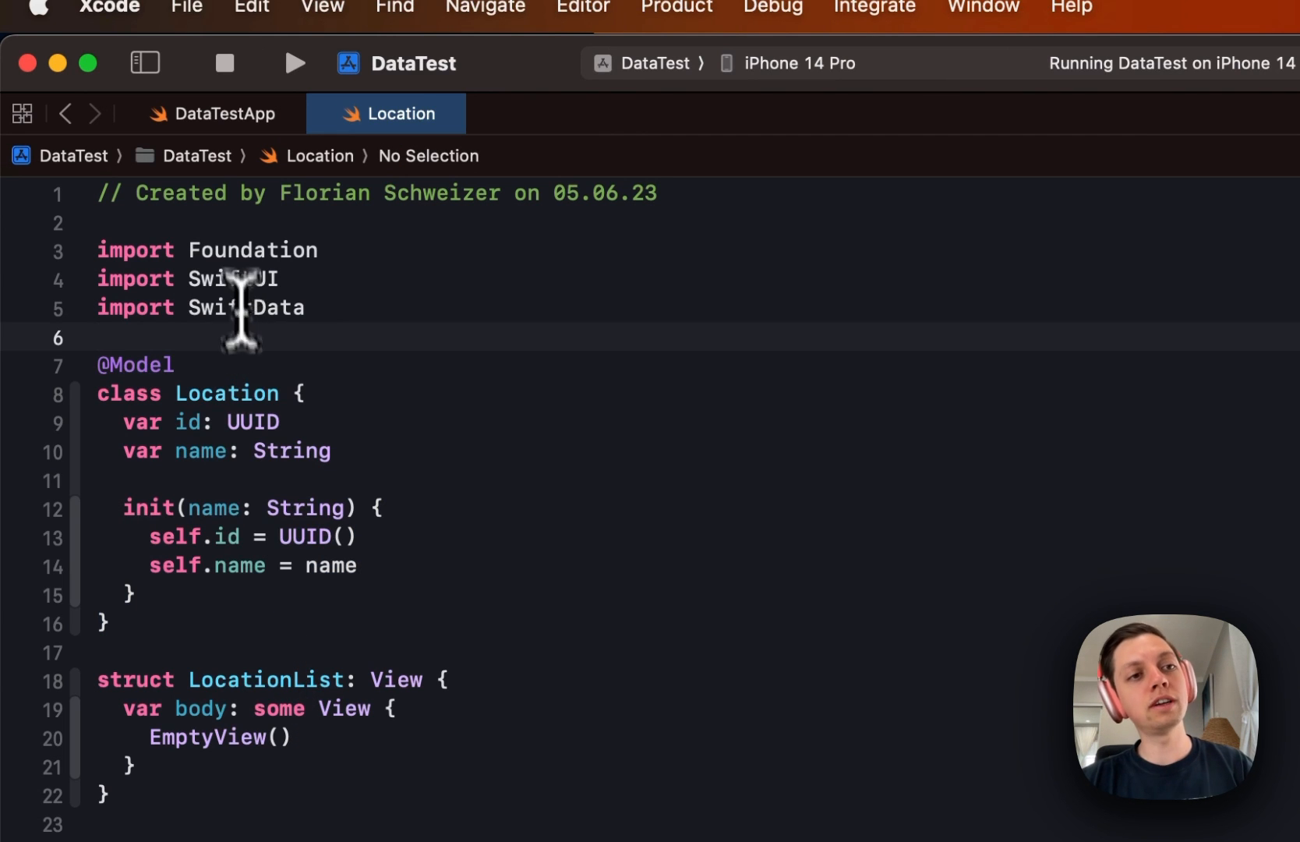
# Add .modelContainer(for: Location.self) to LocationList in DataTestApp, then return to Location.
pyautogui.click(222, 113)
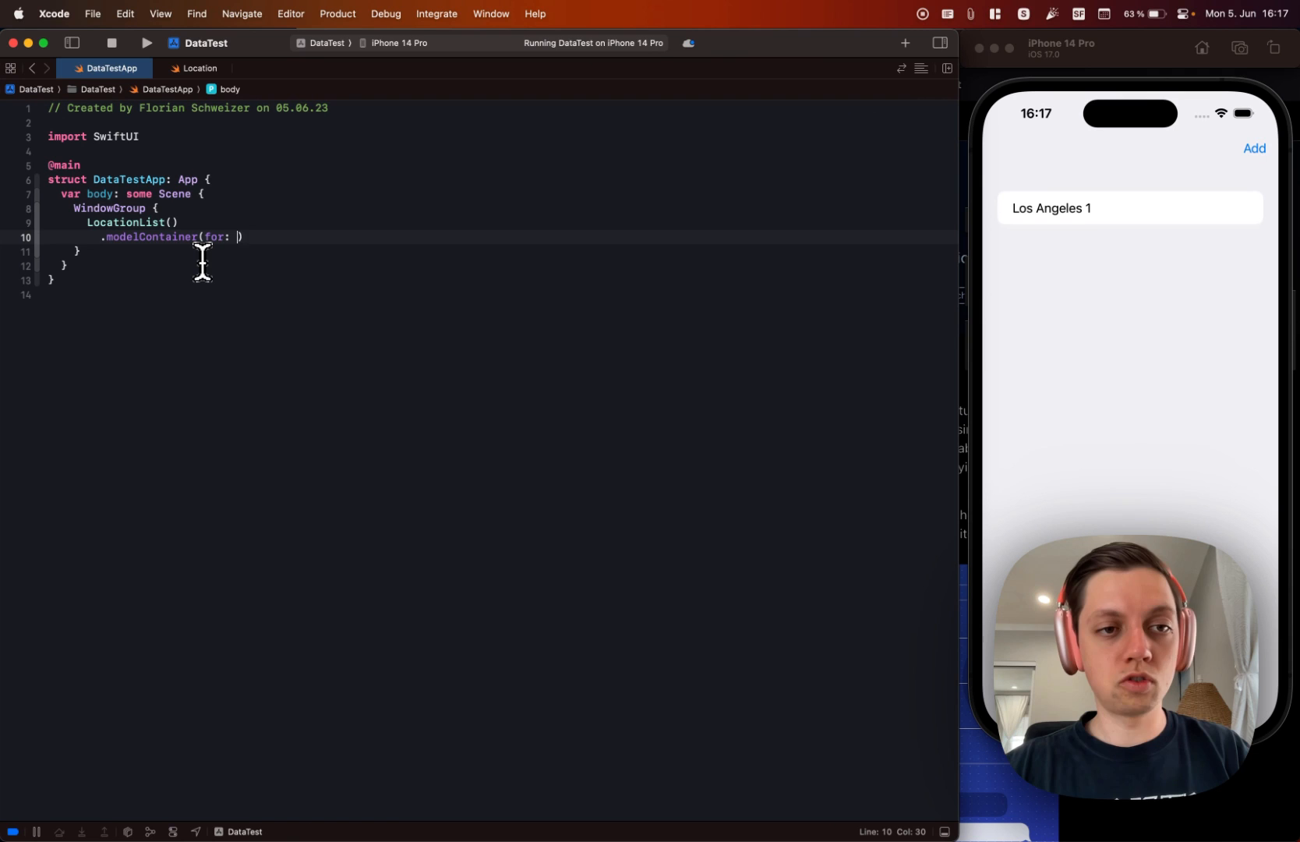
pyautogui.write('Locations')
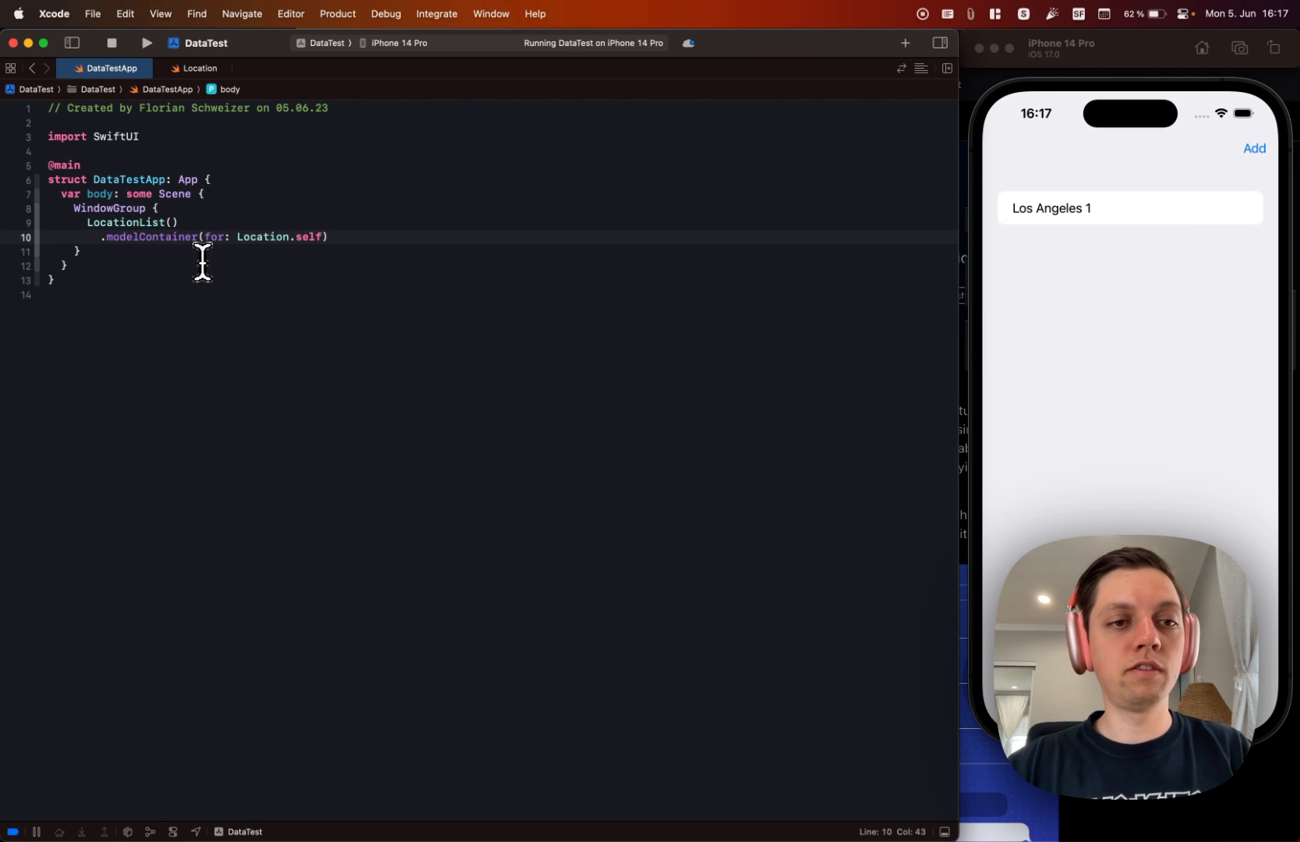
pyautogui.doubleClick(262, 237)
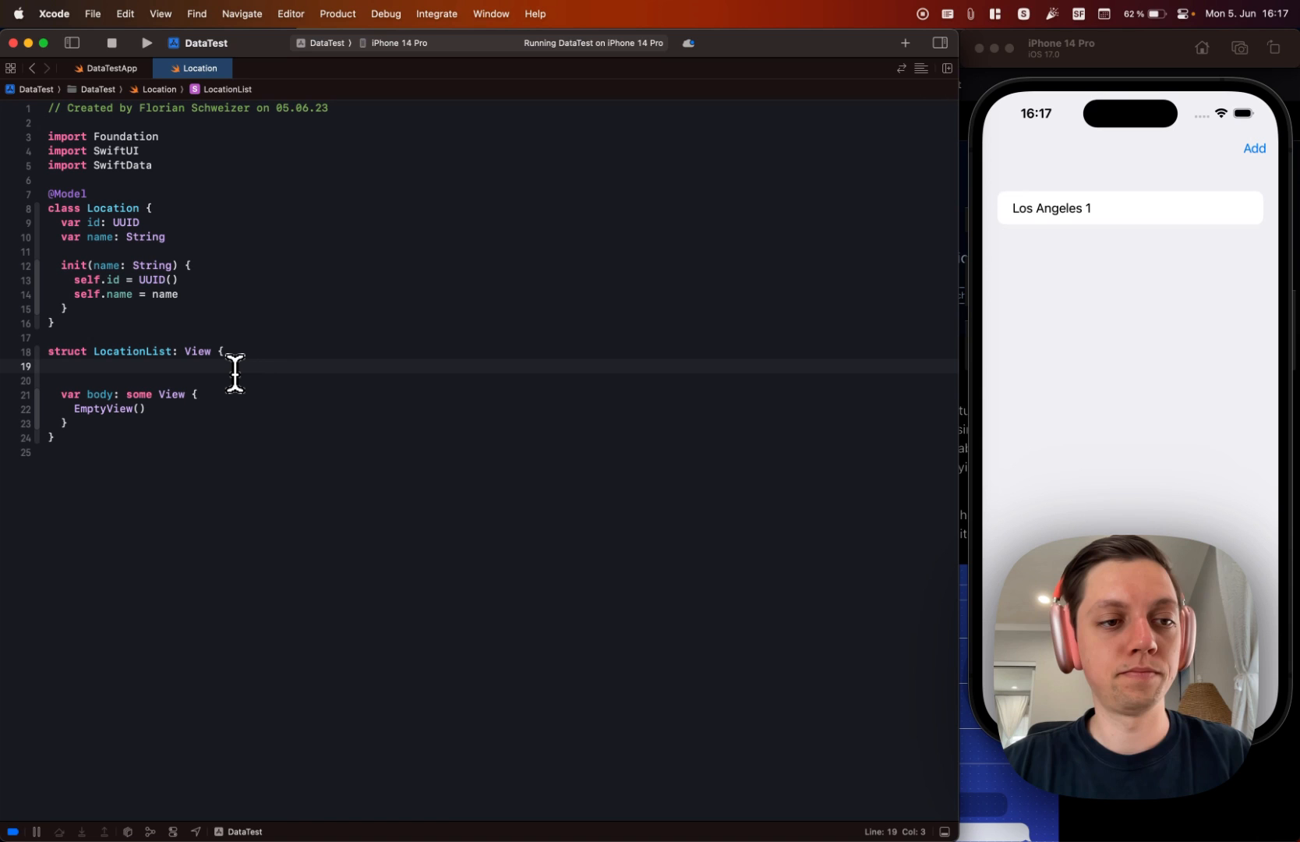
pyautogui.write('@Environment(\\.modelContext) private var modelContext')
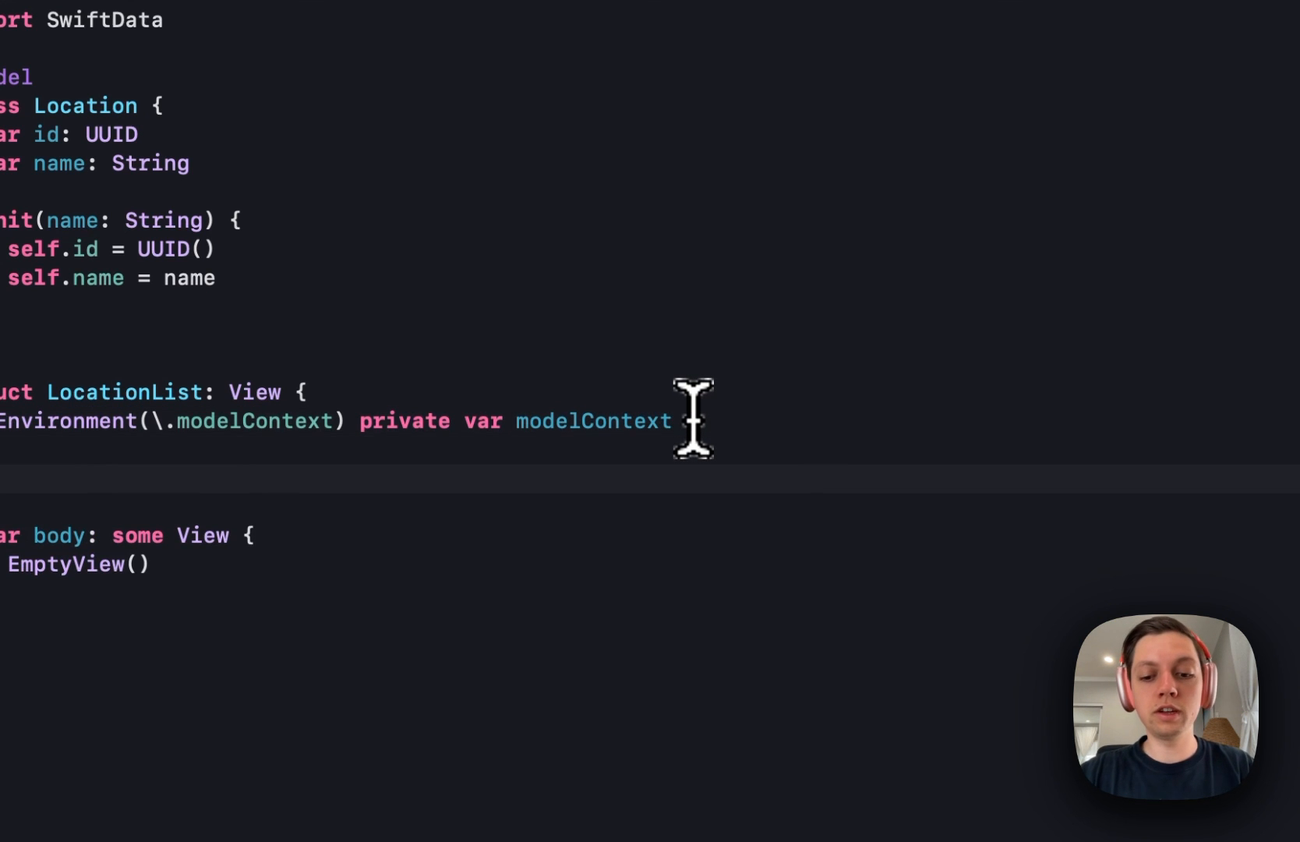
pyautogui.write('@Query')
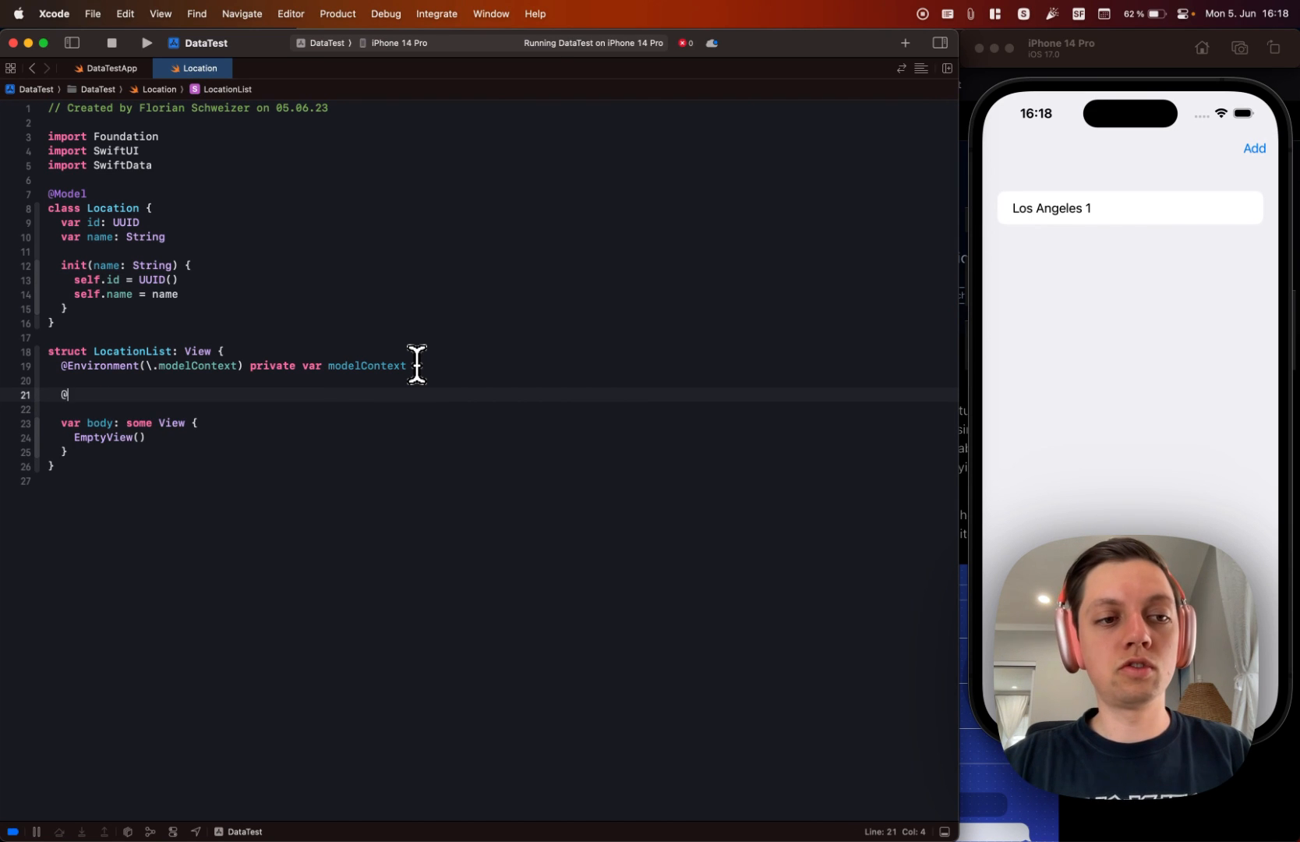
pyautogui.write('Query(')
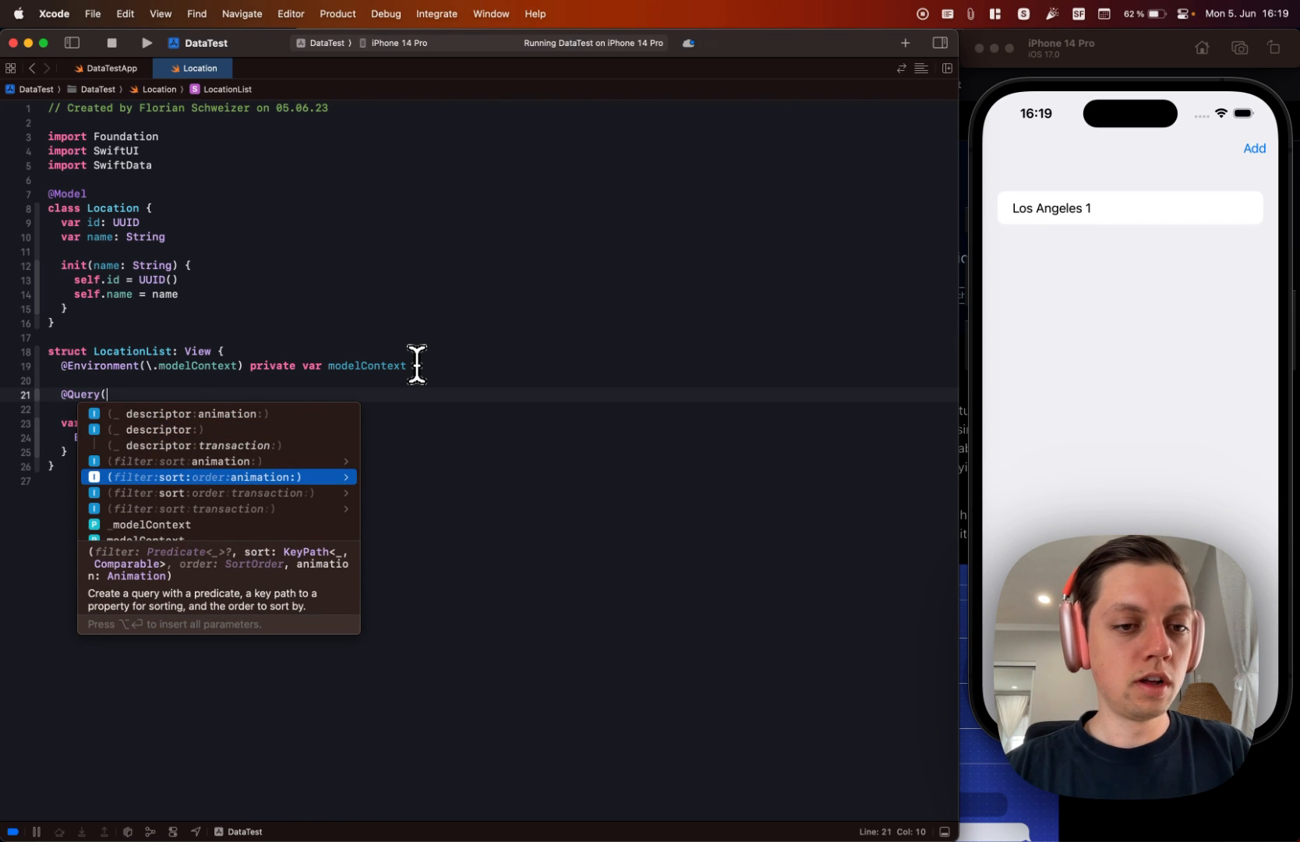
pyautogui.press('Escape')
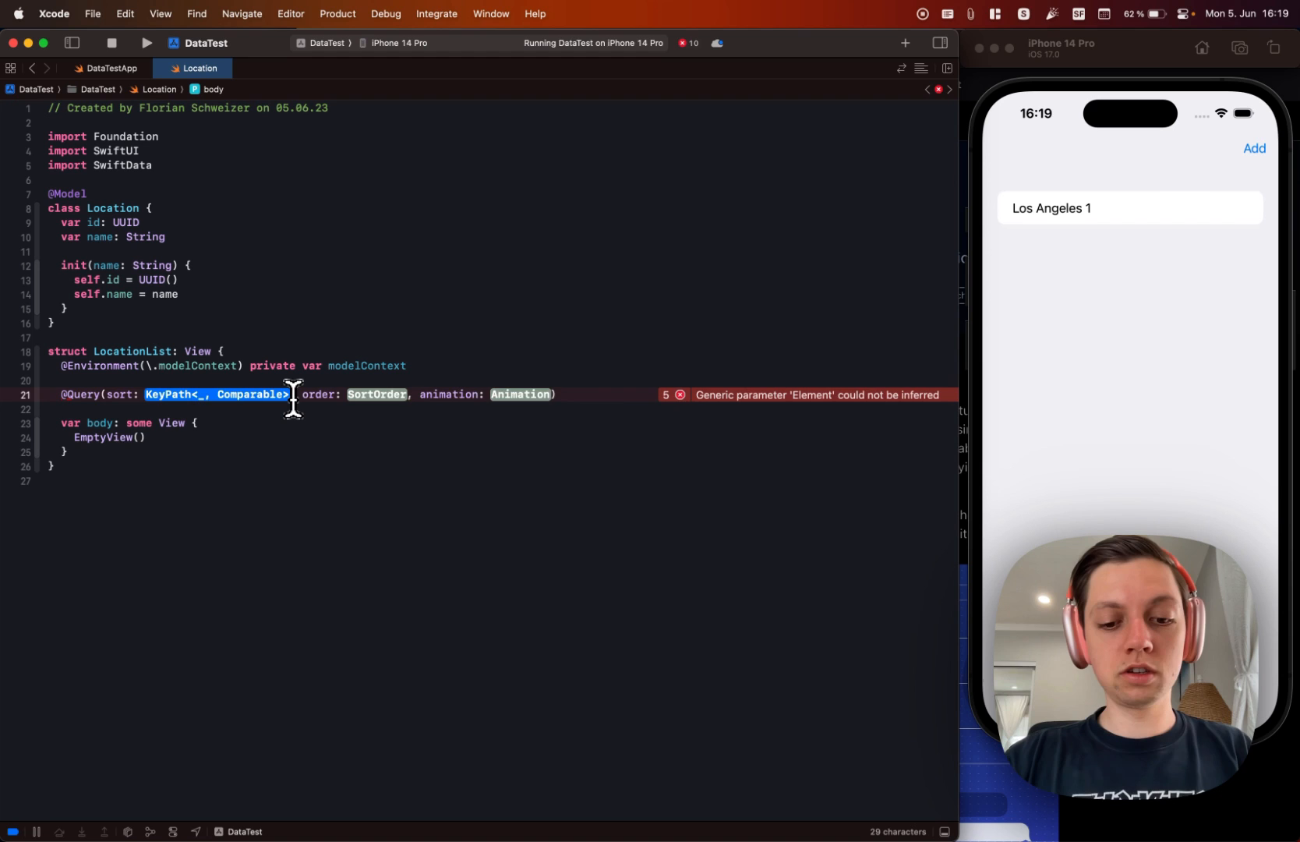
pyautogui.write('\\Location.bna')
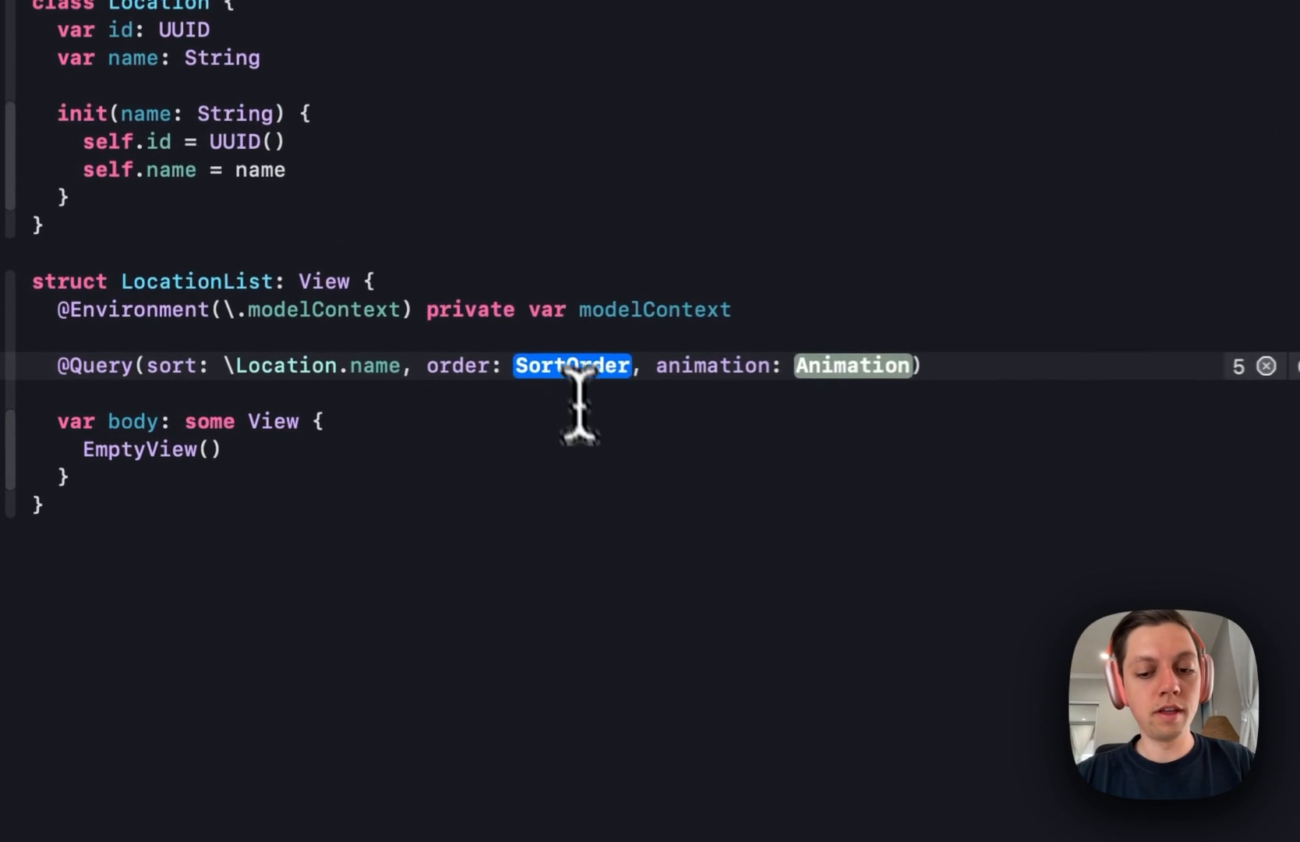
pyautogui.write('.forward')
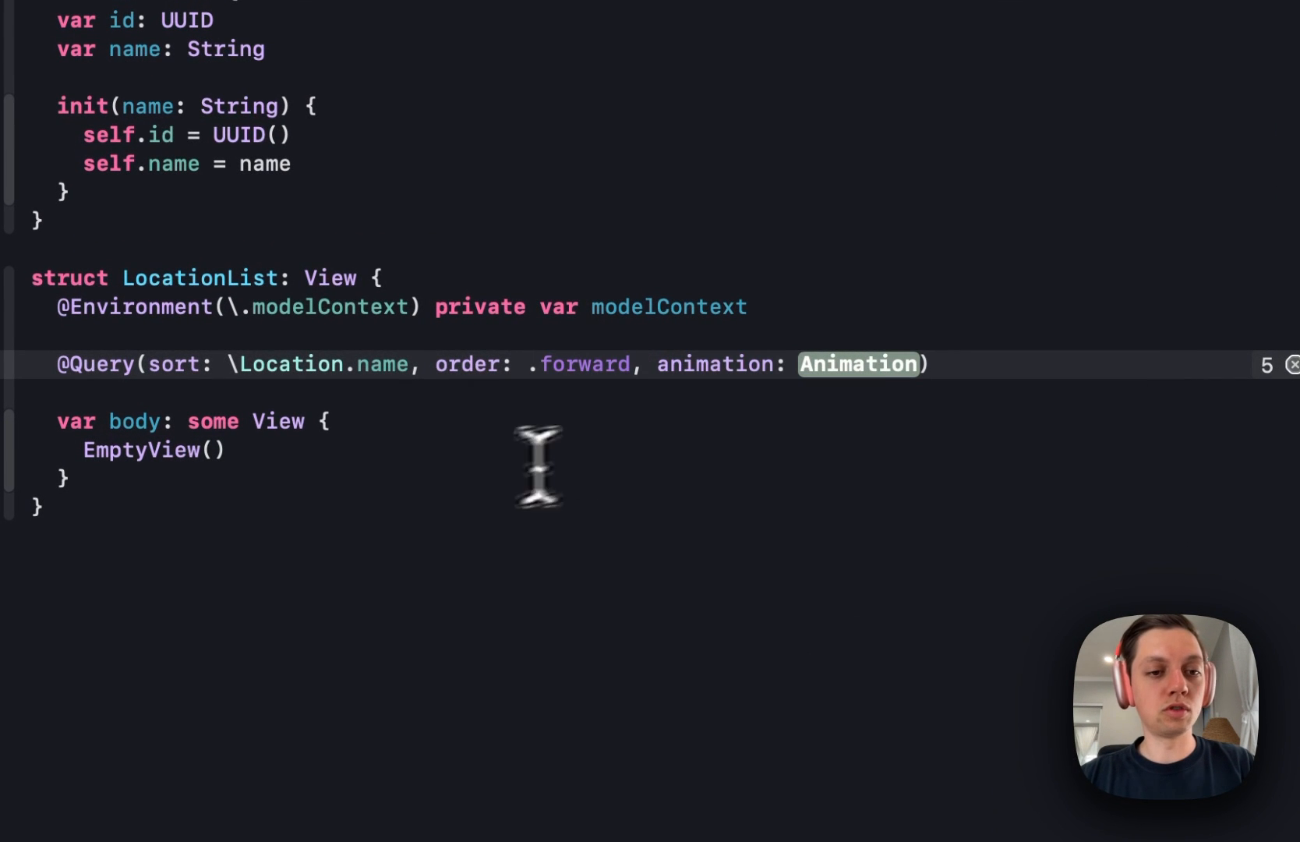
pyautogui.doubleClick(858, 363)
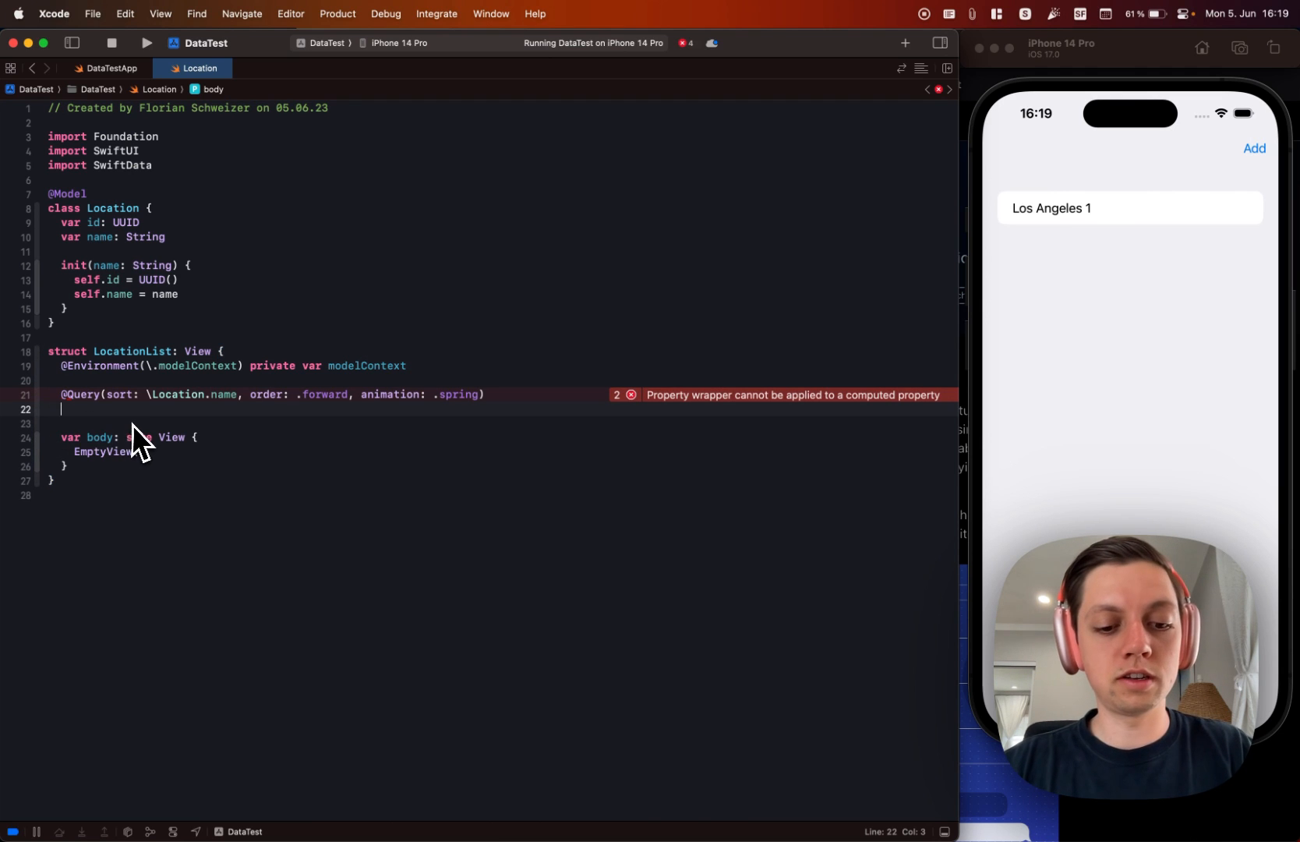
pyautogui.write('var locations:')
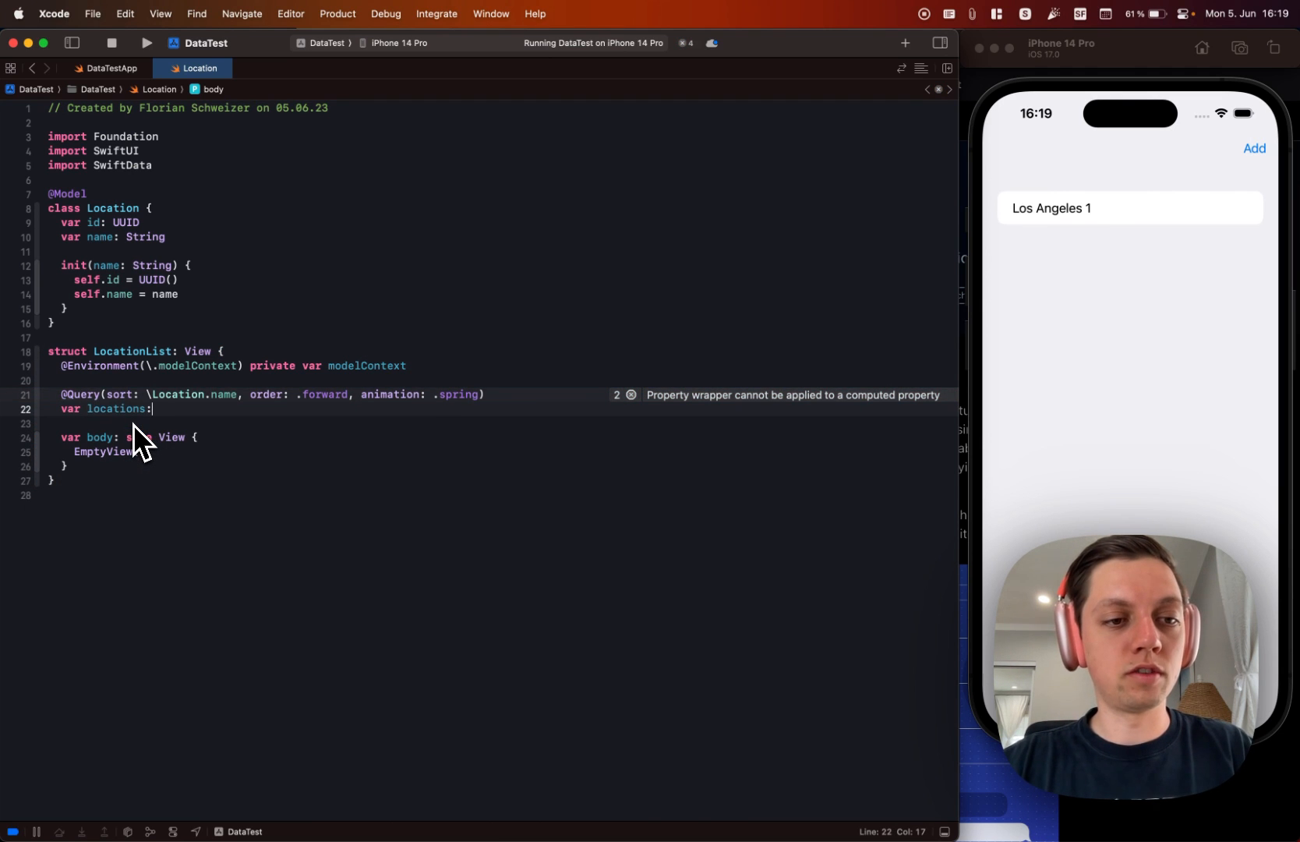
pyautogui.write('[Location]')
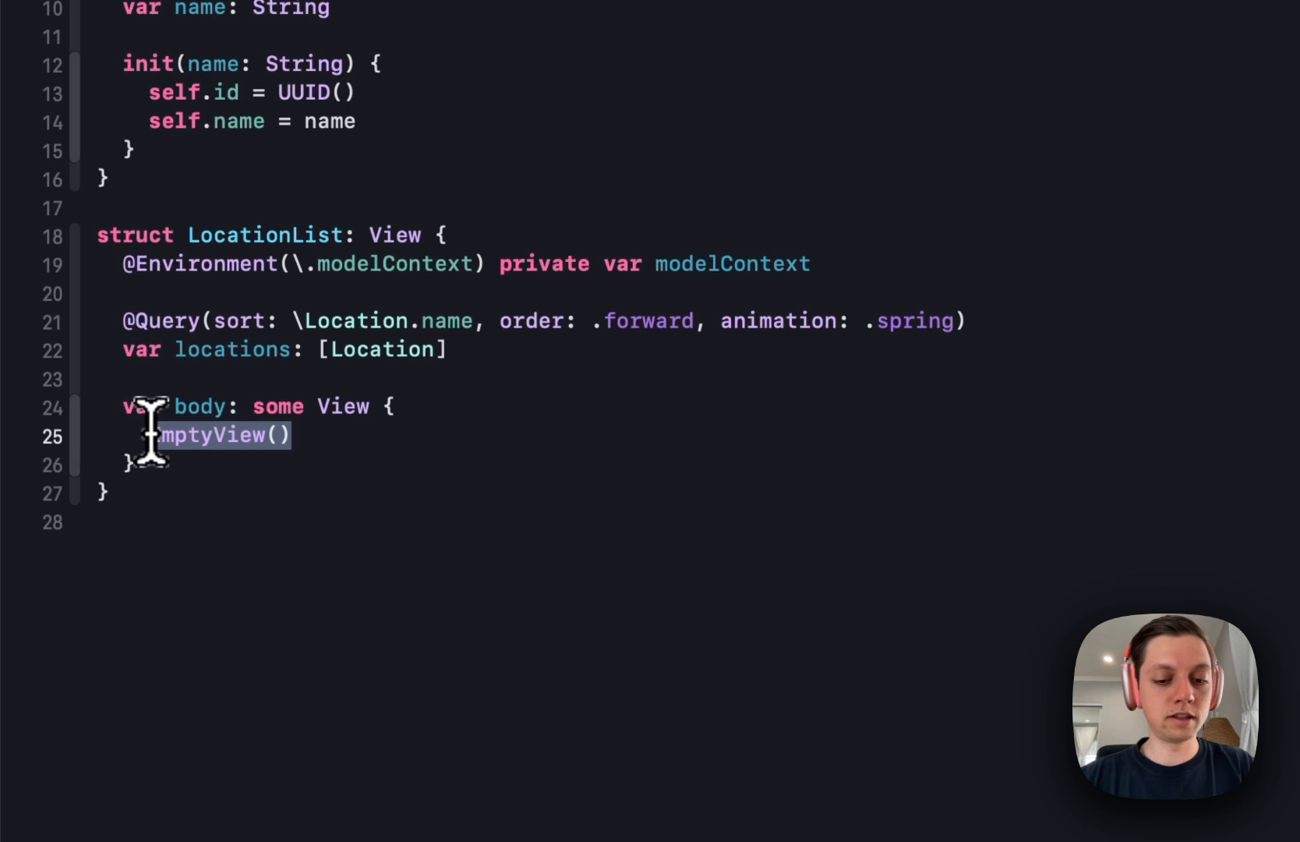
# Replace EmptyView() with NavigationStack { List(locations) { location in Text(location.name) } }.
pyautogui.write('v')
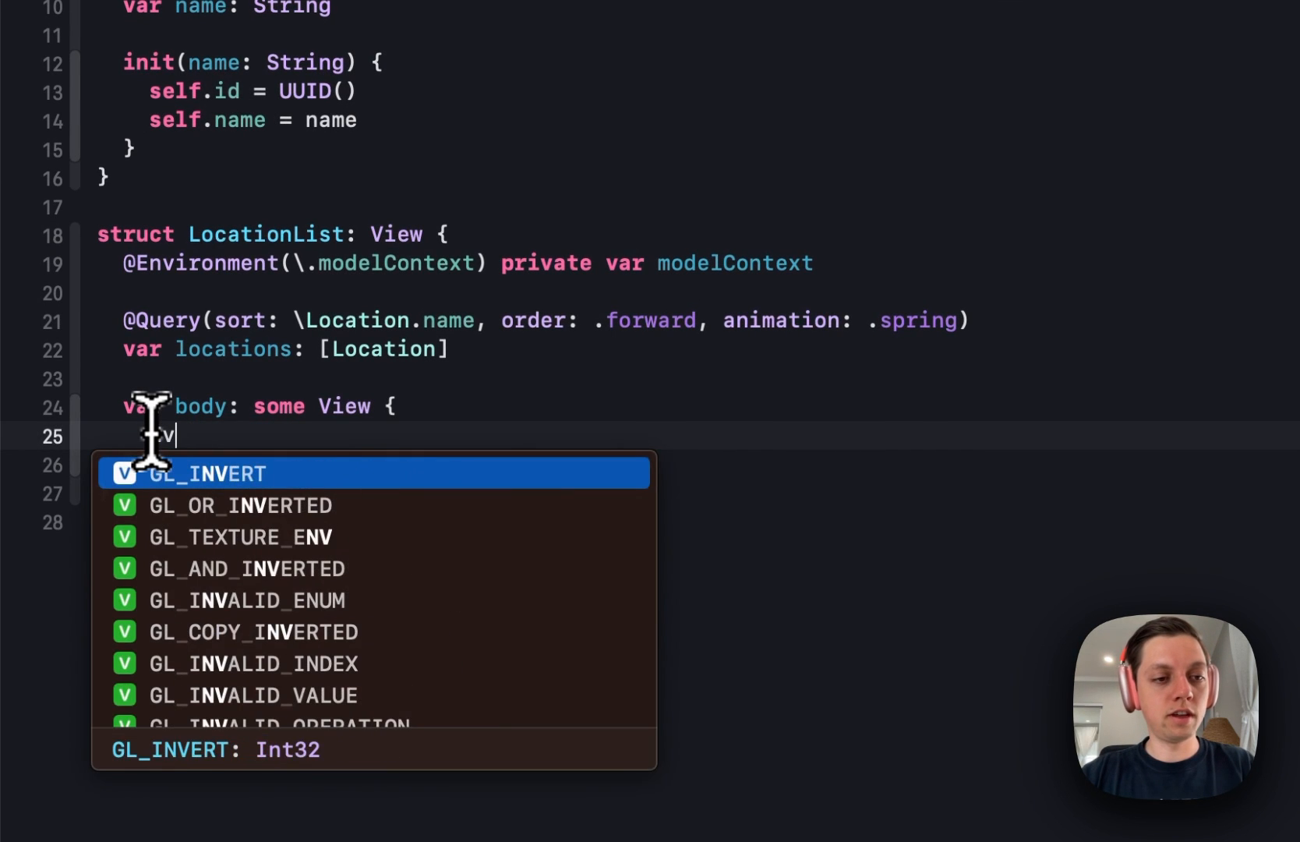
pyautogui.write('avigationS')
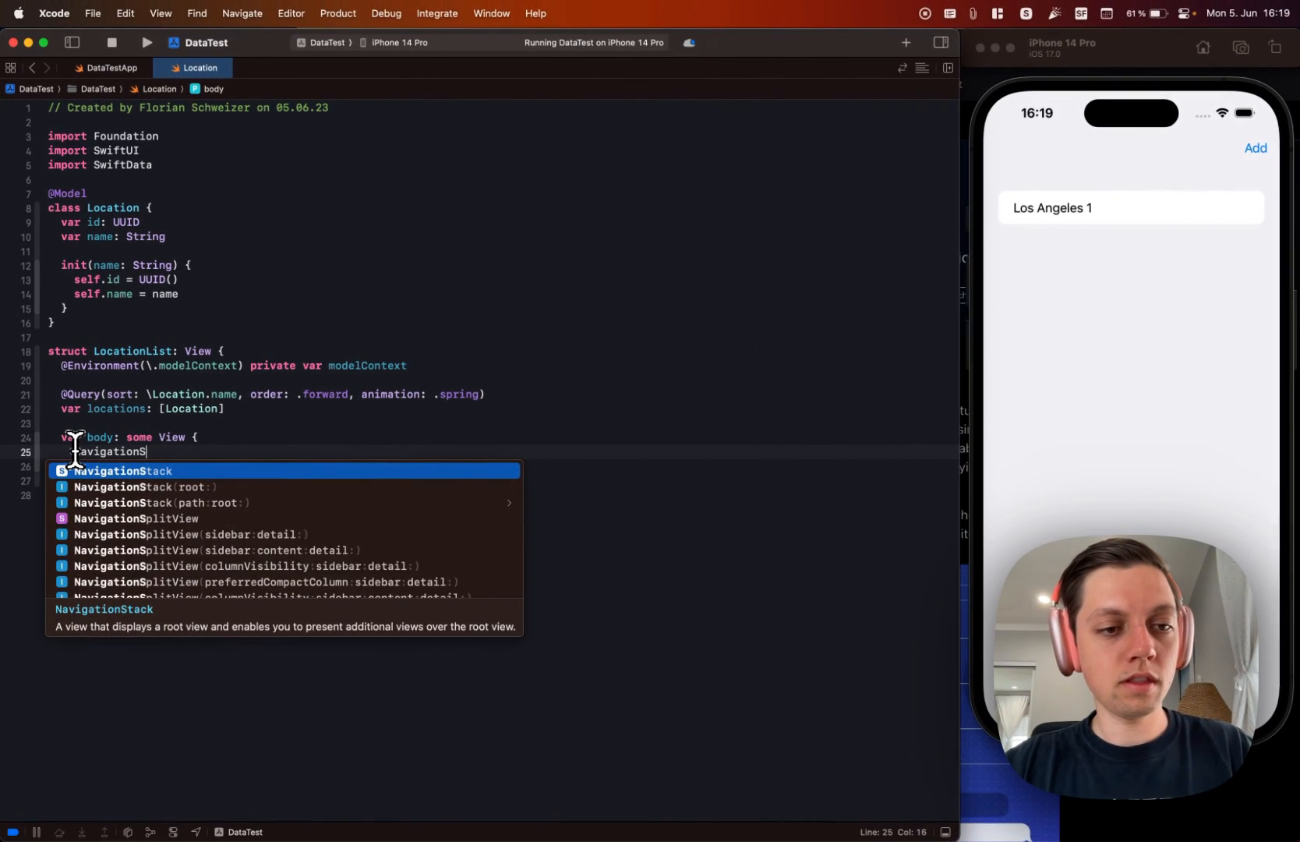
pyautogui.press('Return')
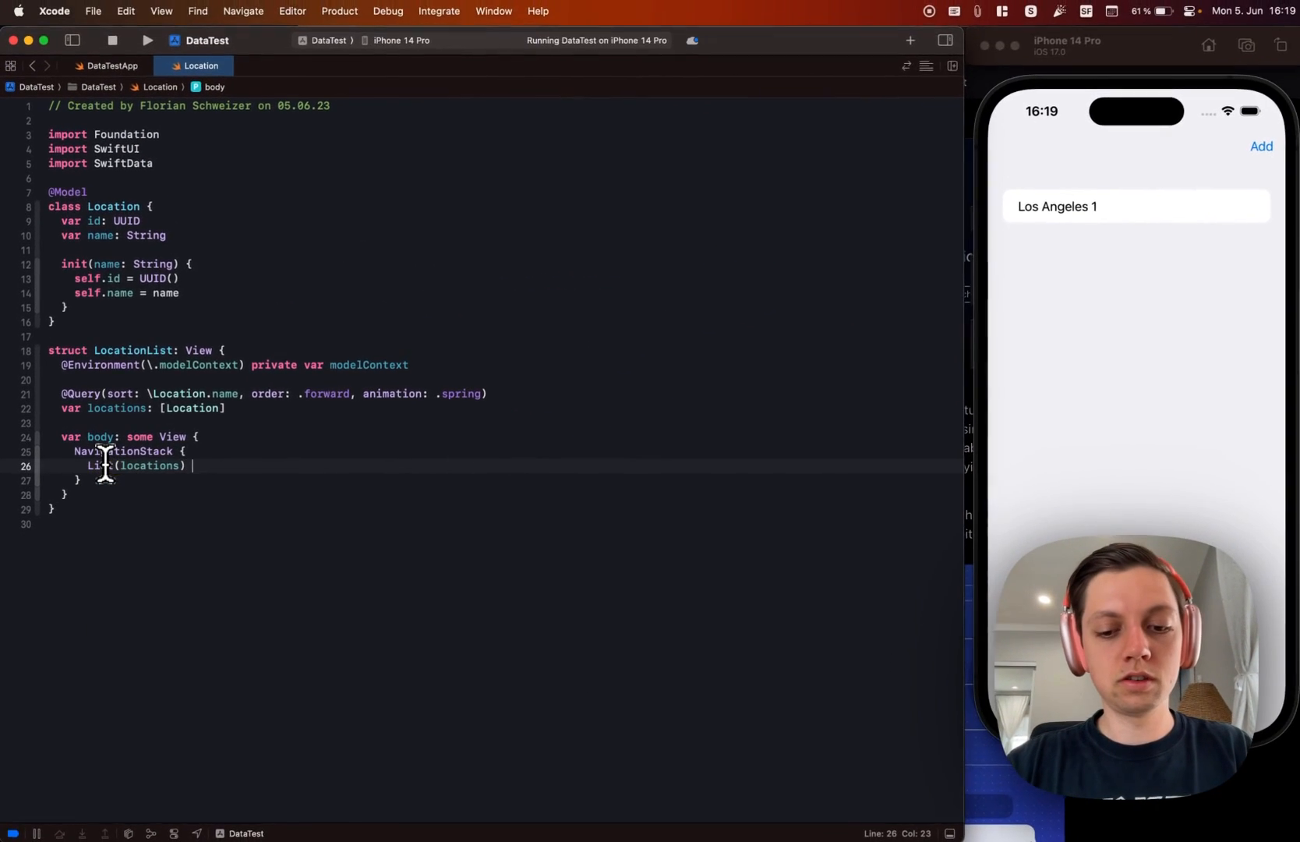
pyautogui.write('{ location in')
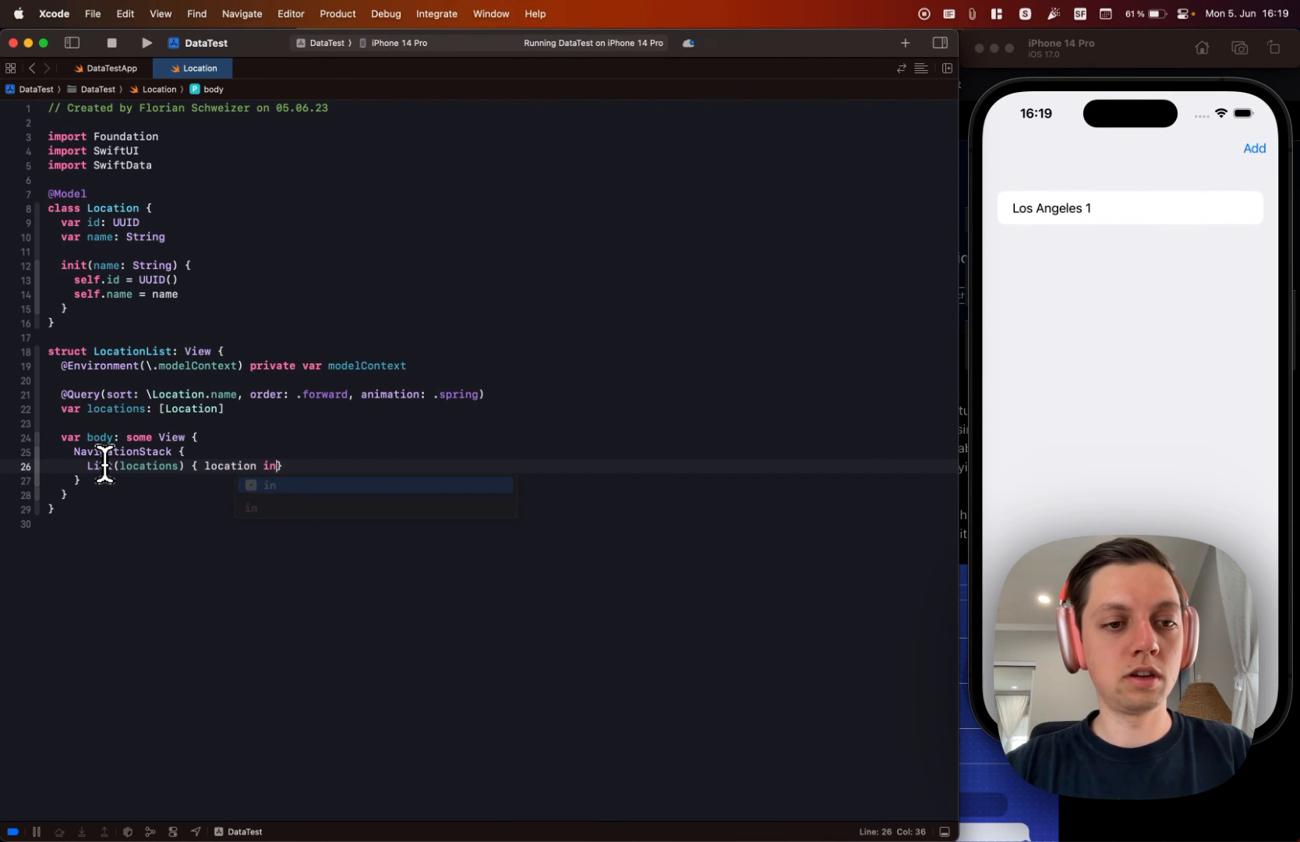
pyautogui.press('return')
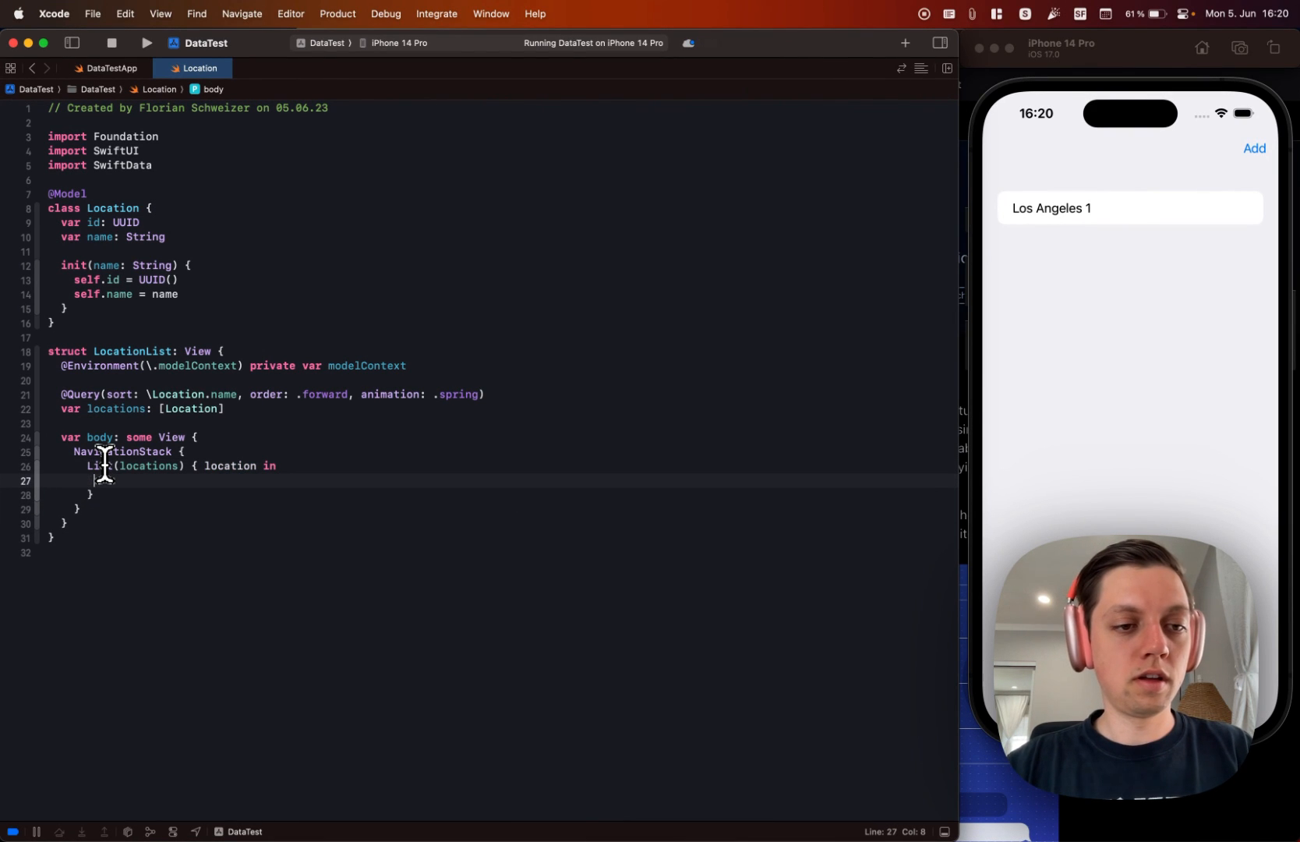
pyautogui.write('Text(')
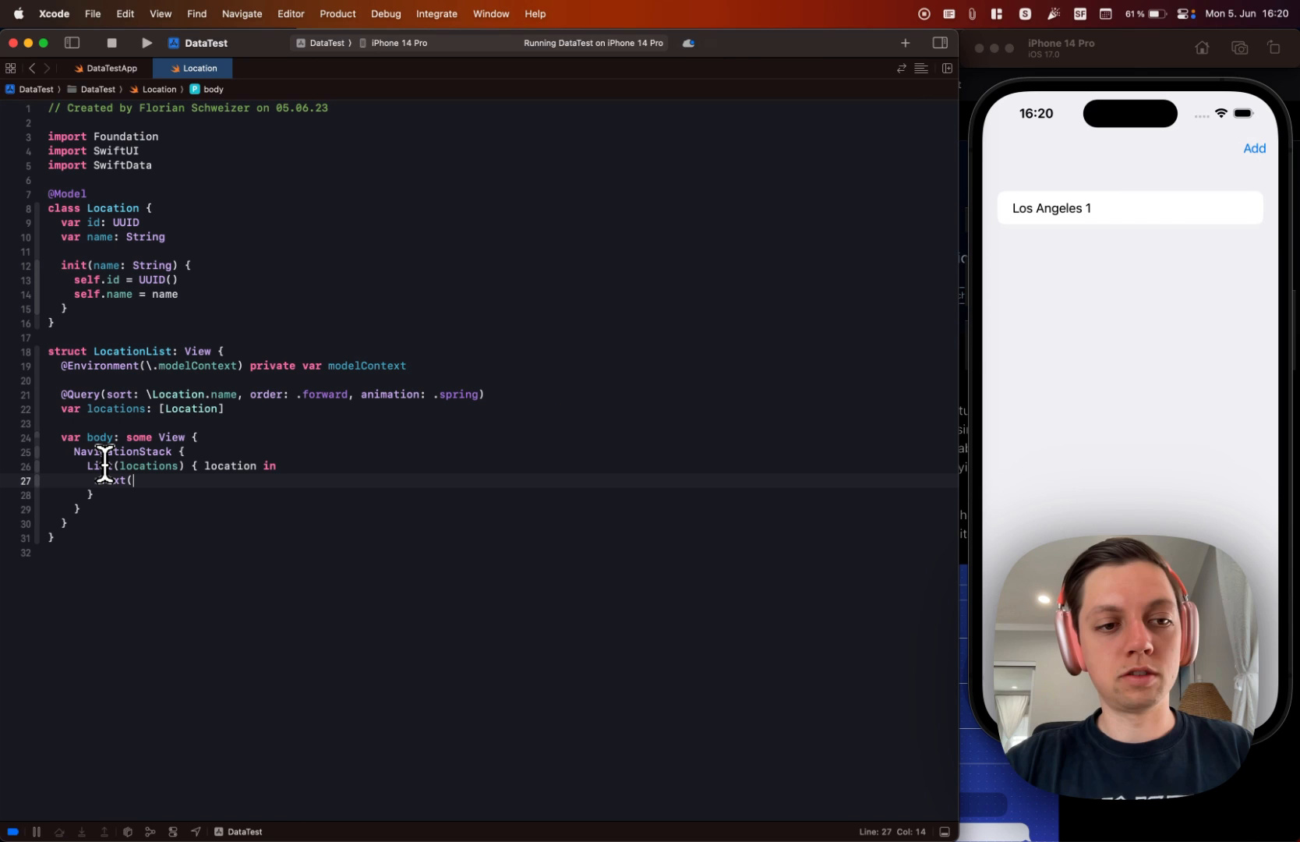
pyautogui.write('location.nae')
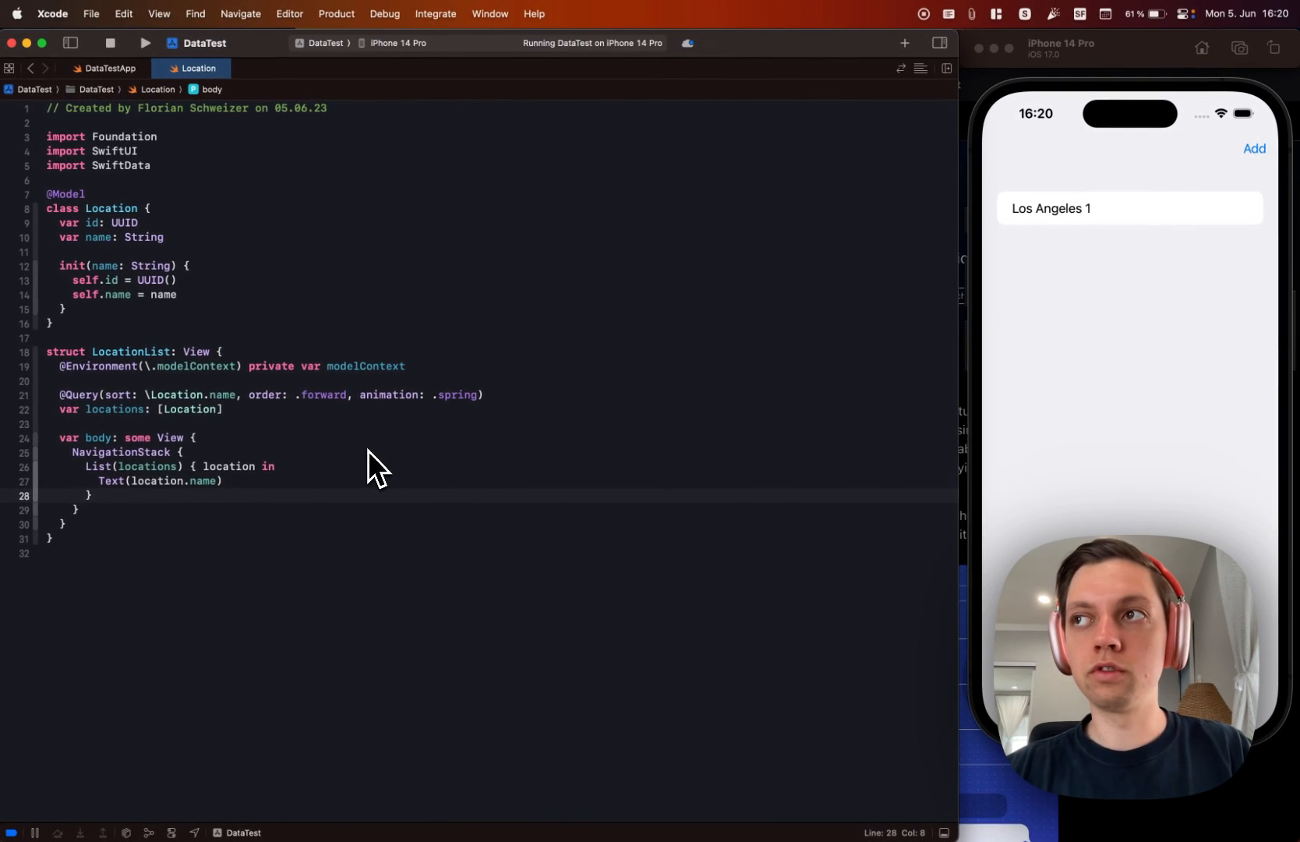
# Add a toolbar Add button inserting Location(name: "Location \(locations.count)") into modelContext.
pyautogui.write('.toolbar {')
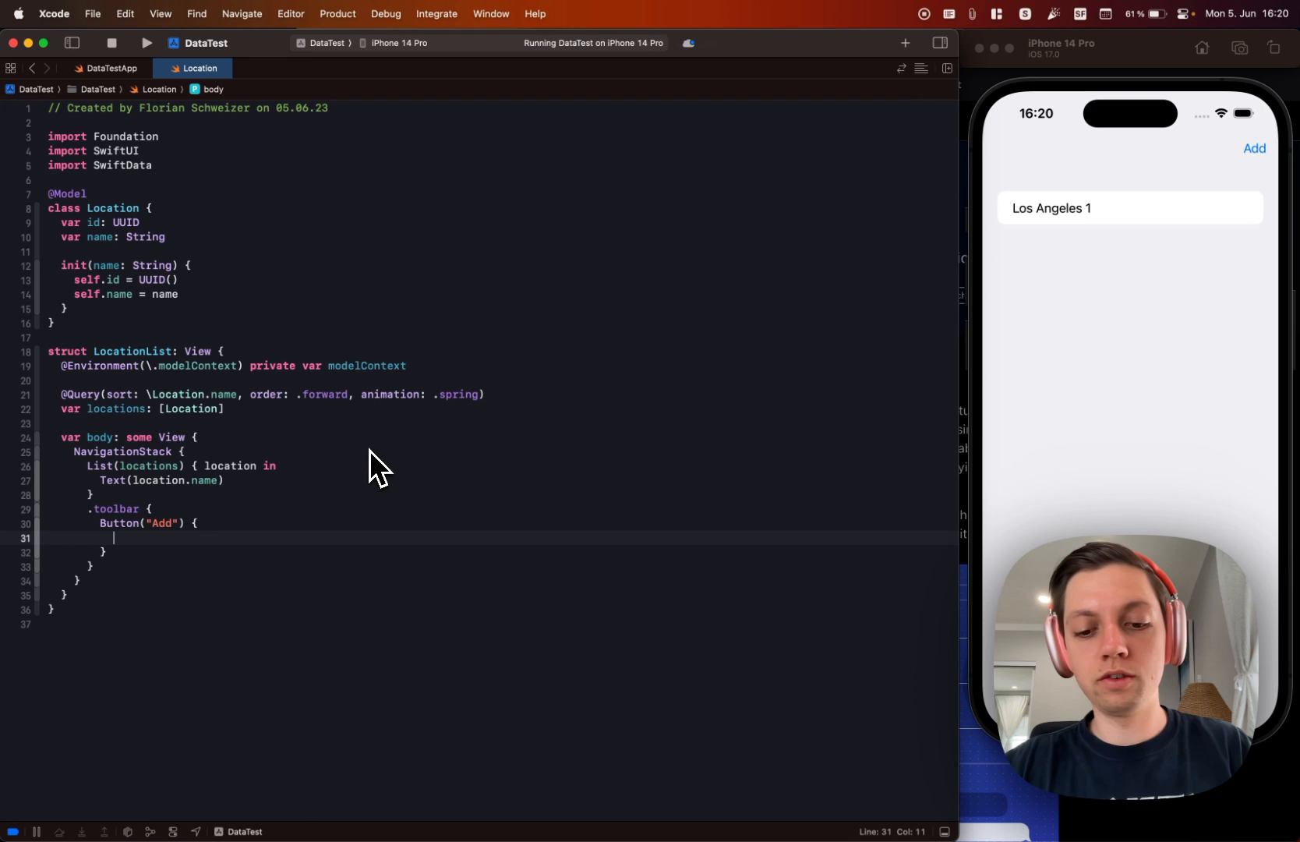
pyautogui.write('let location = Location(name: String')
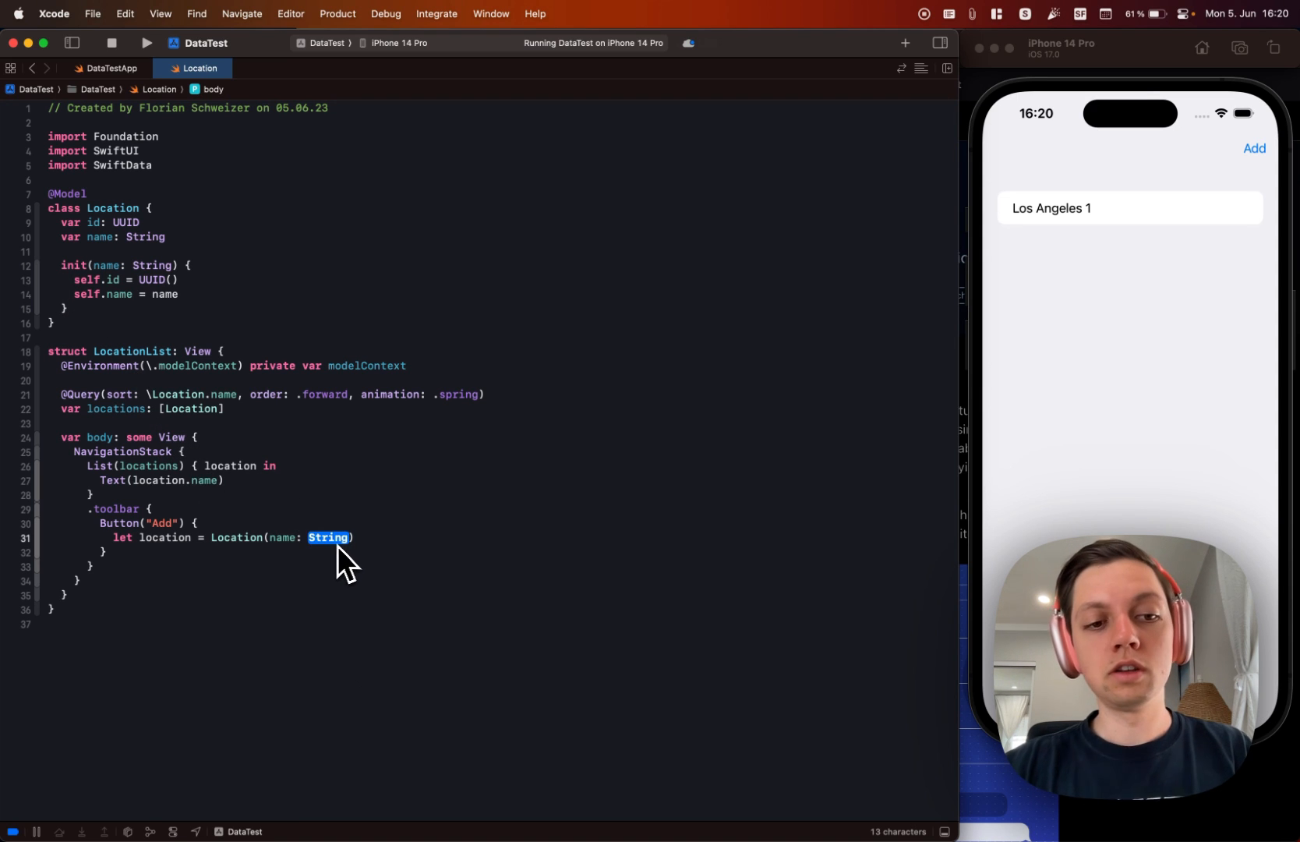
pyautogui.write('"Location "')
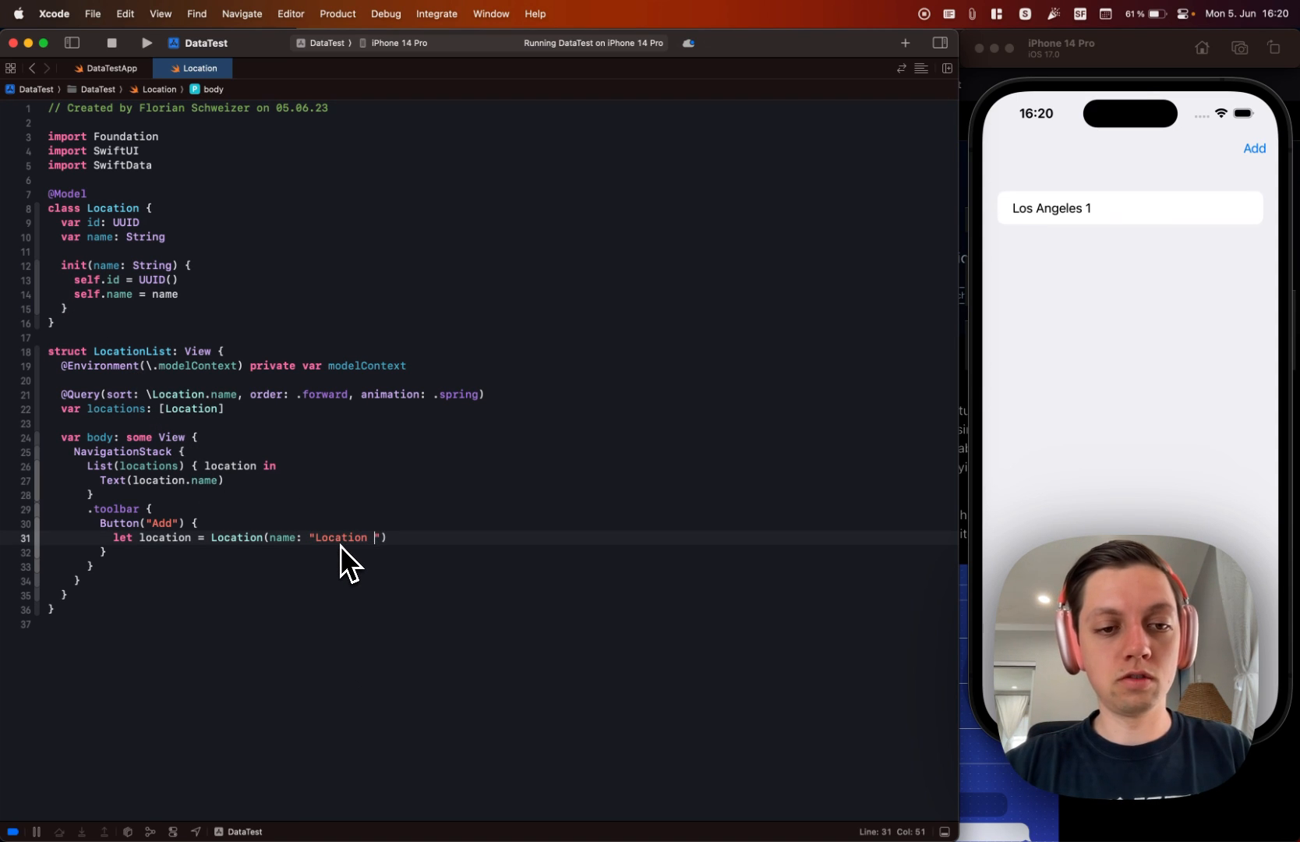
pyautogui.write('\\()')
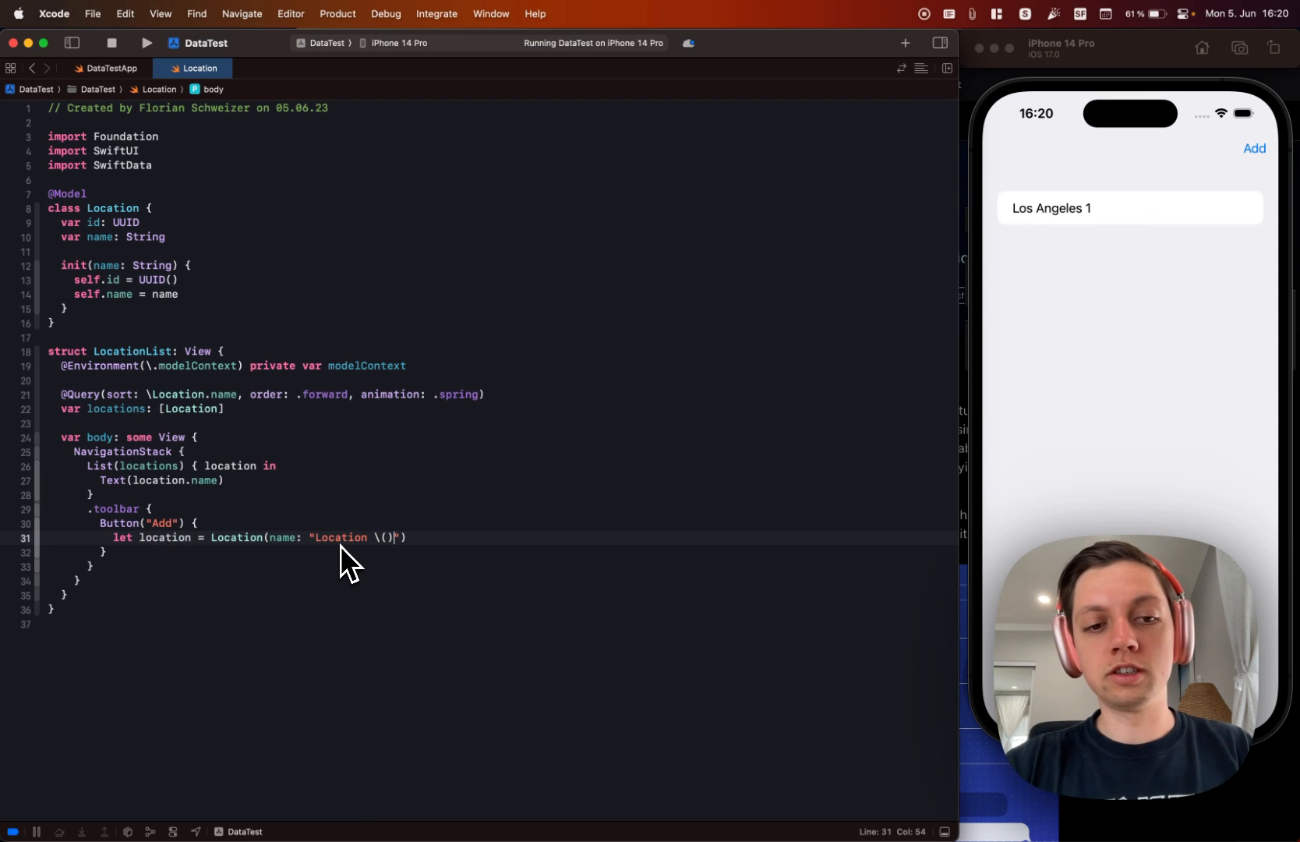
pyautogui.press('Backspace')
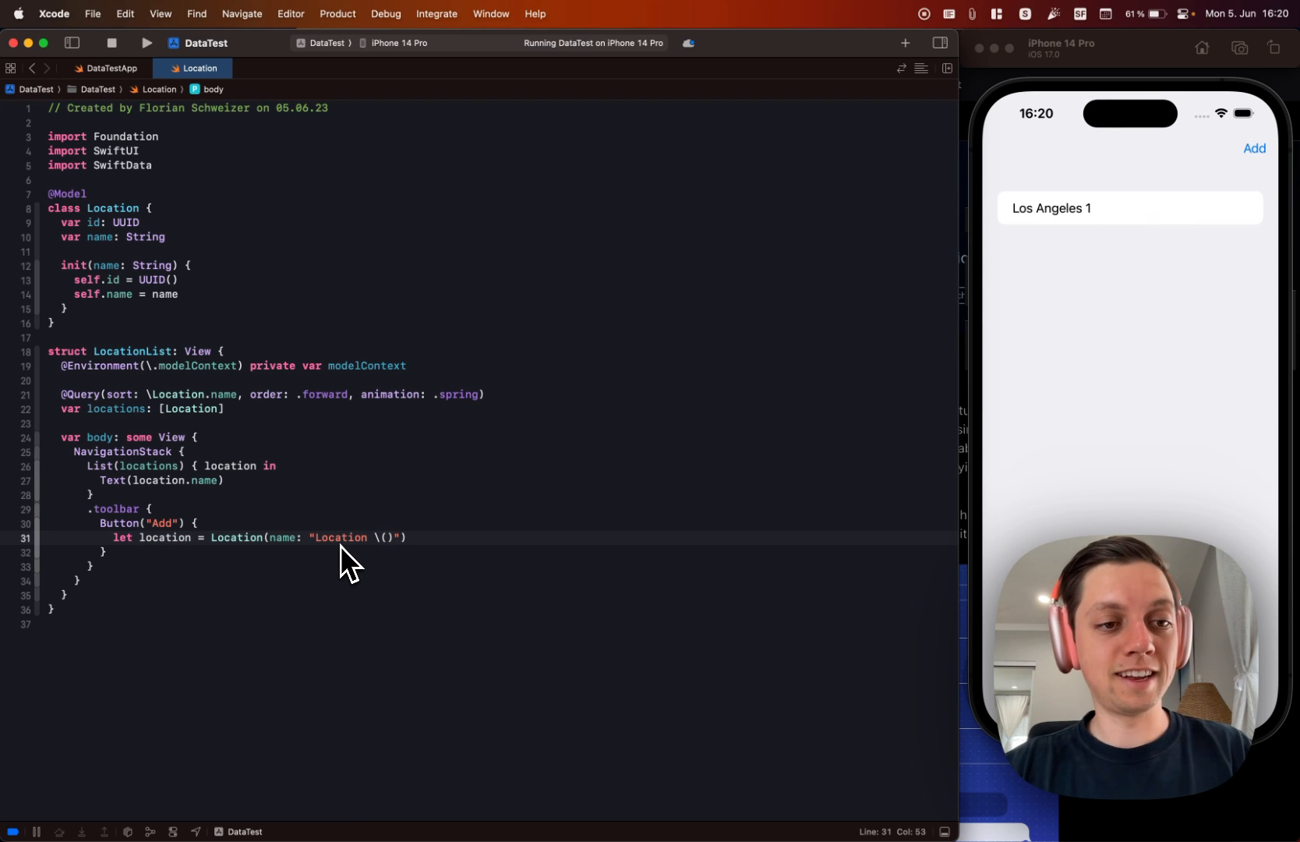
pyautogui.write('locations.count')
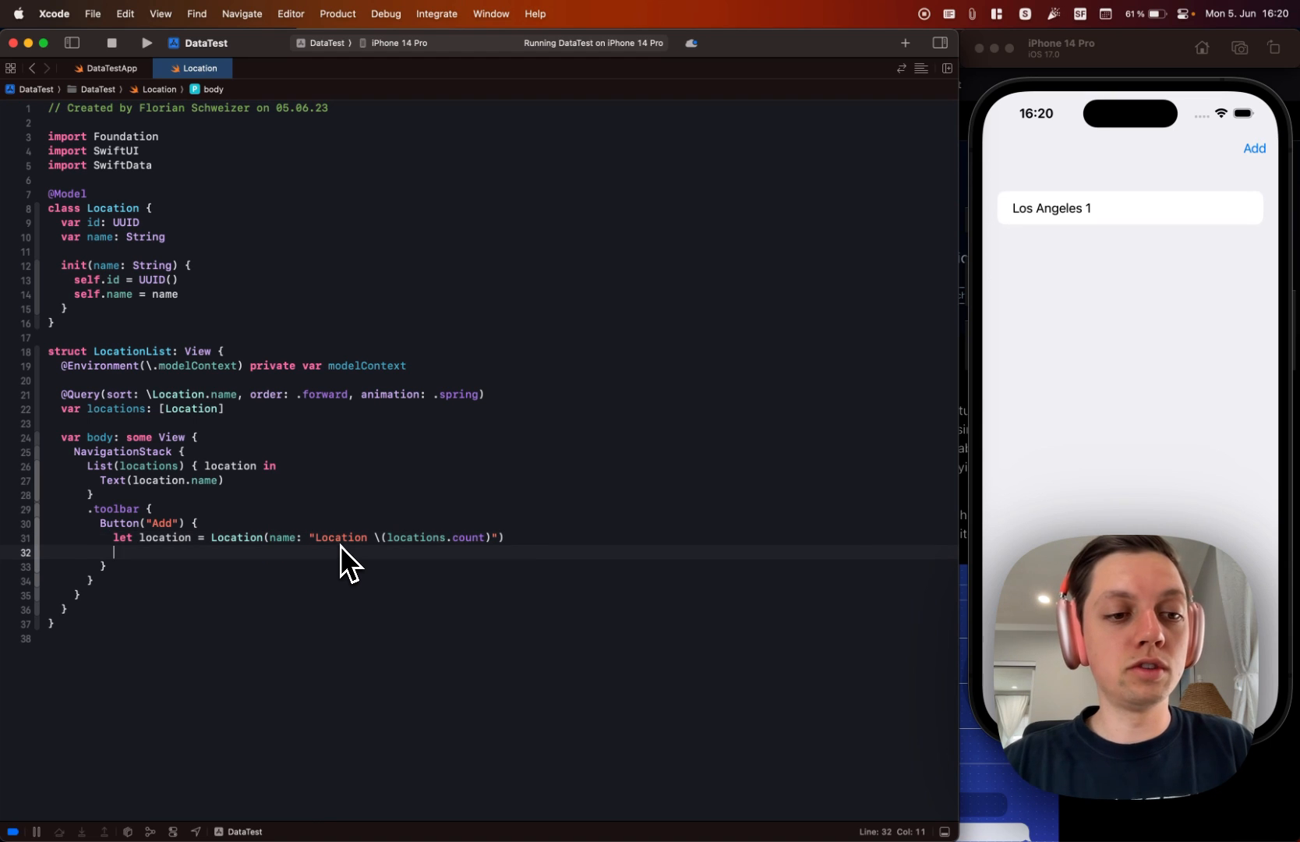
pyautogui.write('modelContext.inser')
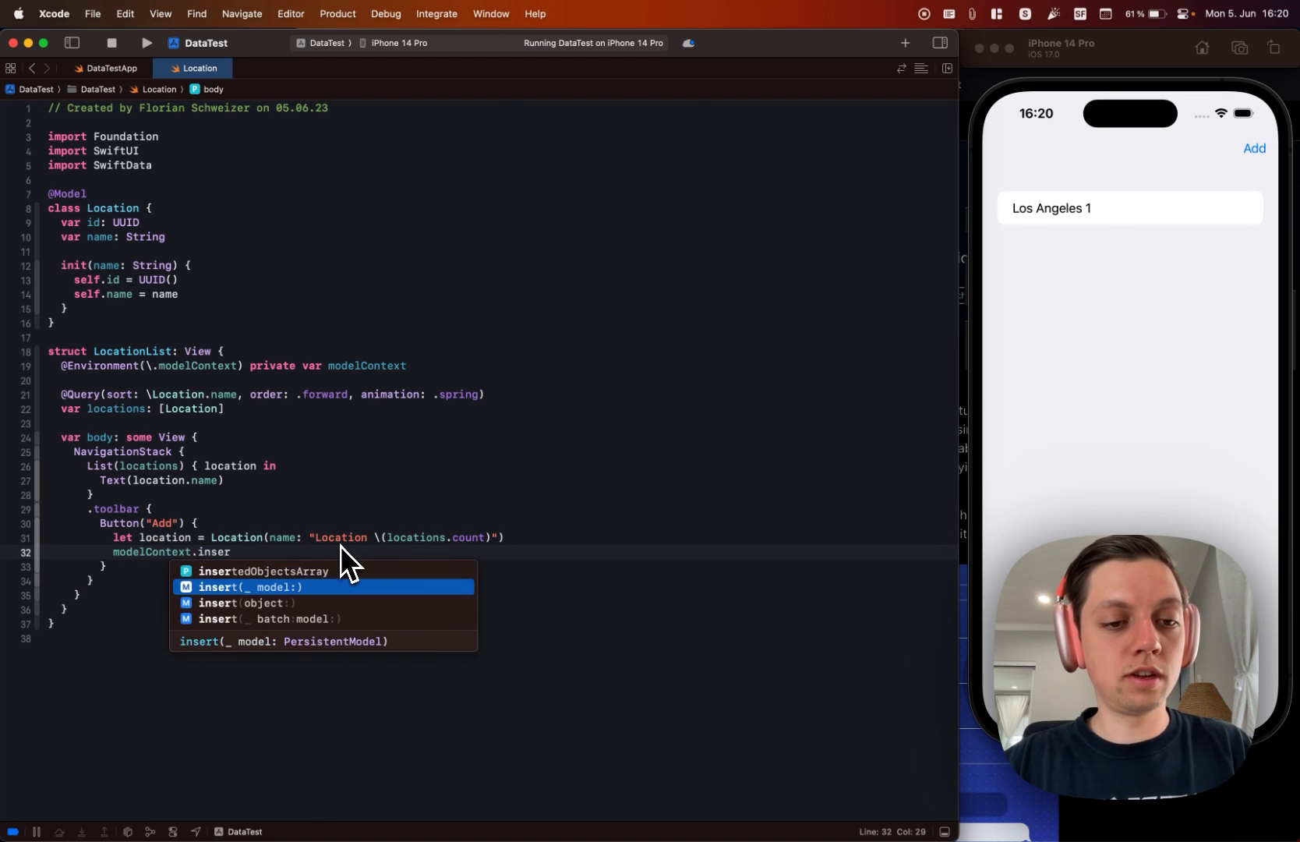
pyautogui.write('t(location')
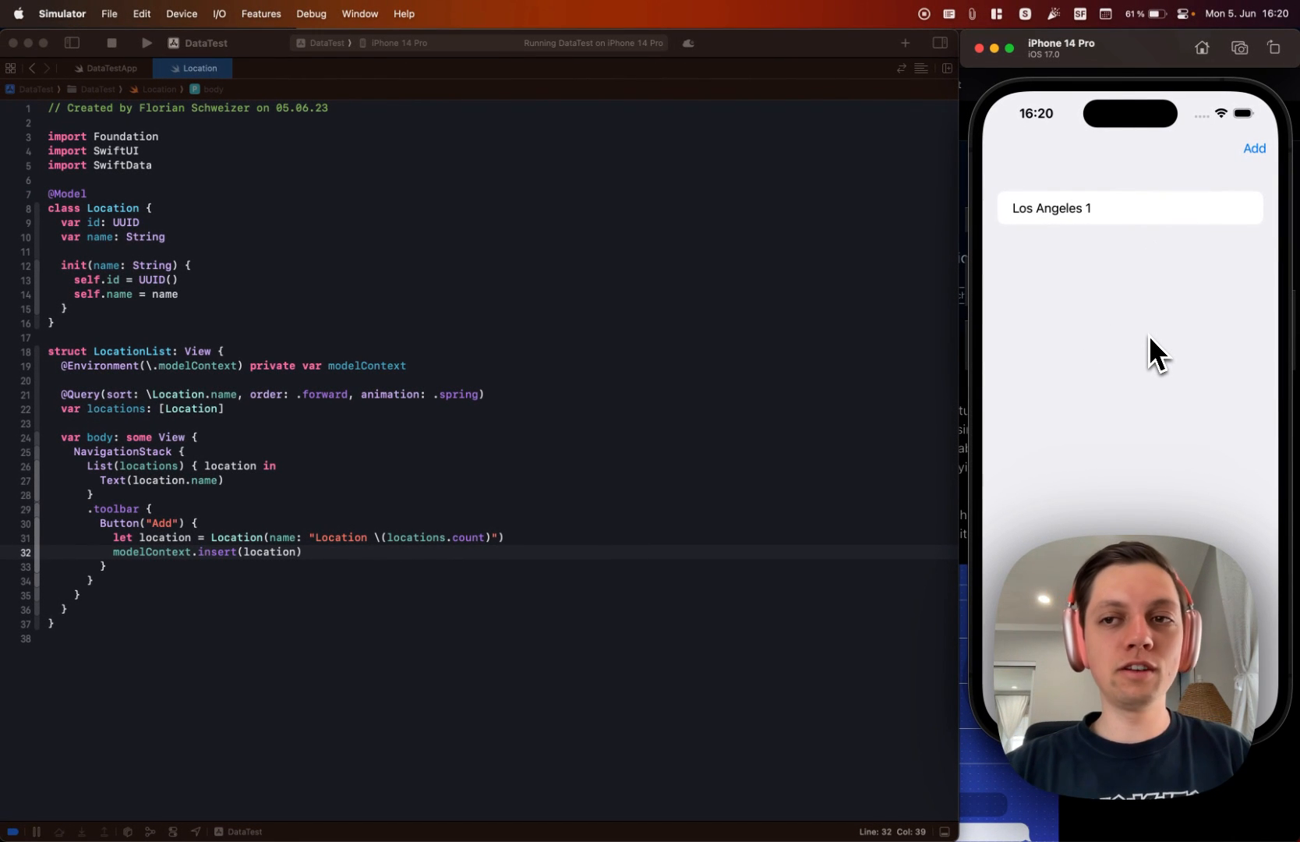
# Tap Add in the simulator so Location 1 appears above Los Angeles 1.
pyautogui.click(1252, 148)
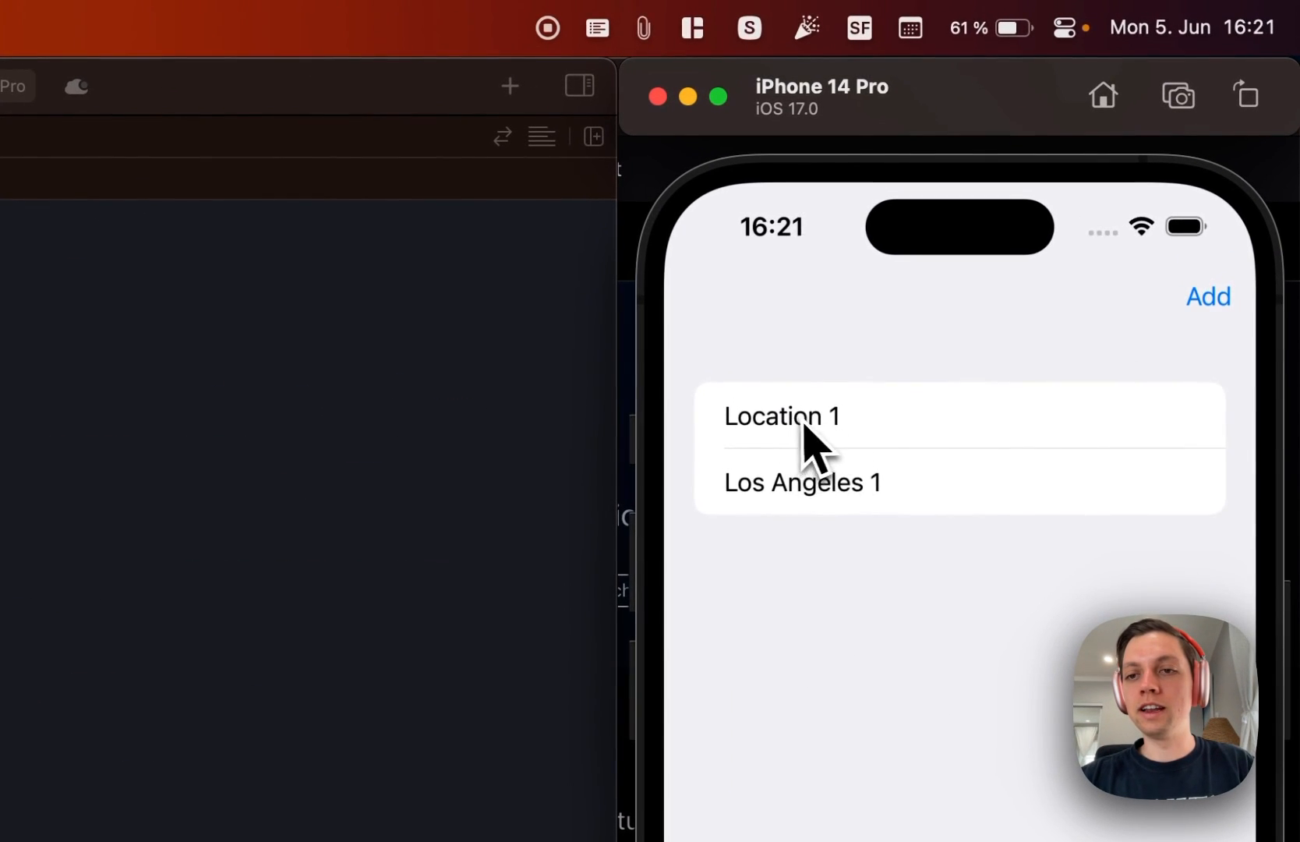
pyautogui.click(1208, 296)
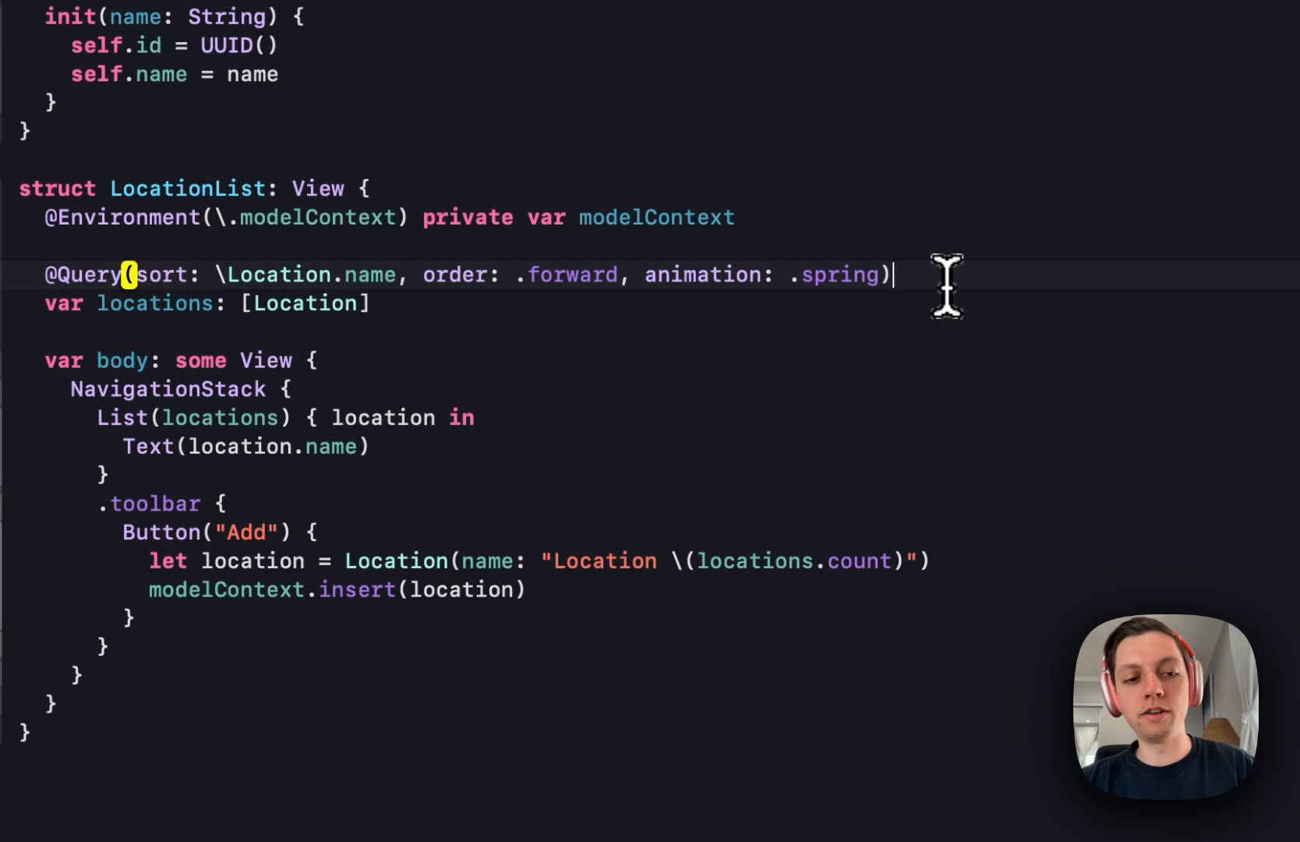
pyautogui.moveTo(362, 484)
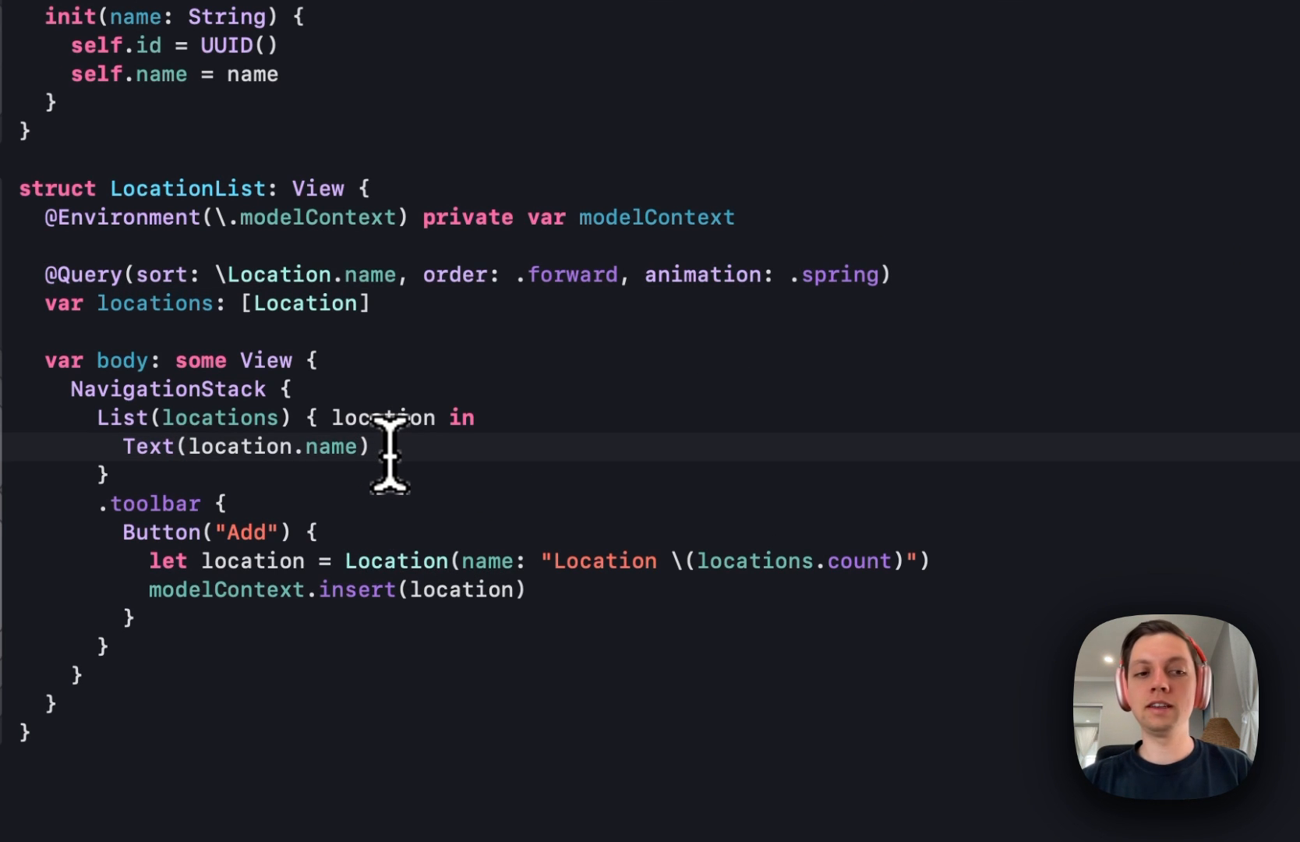
# Add .swipeActions with a destructive Delete button calling modelContext.delete(location) to each row.
pyautogui.write('.swipeActions {')
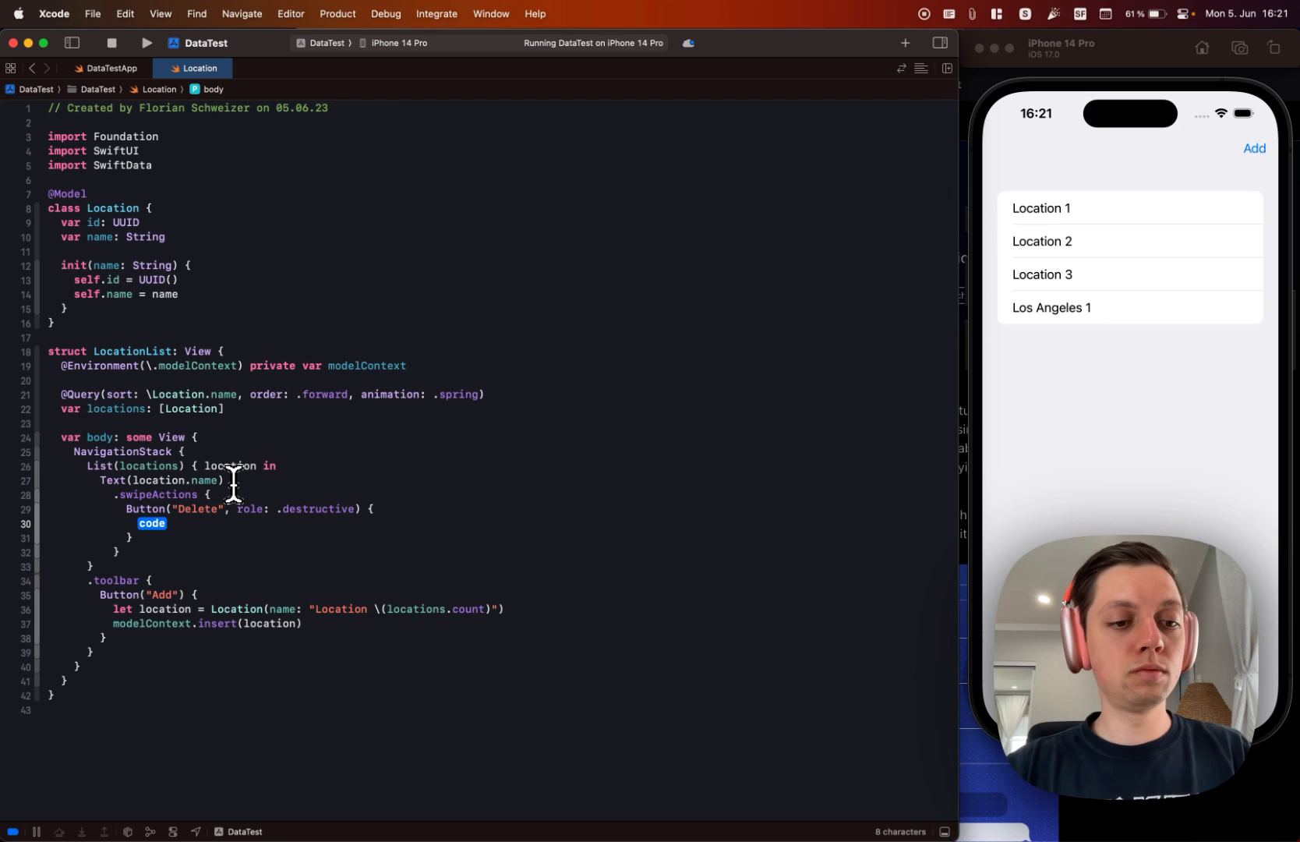
pyautogui.write('modelContext.')
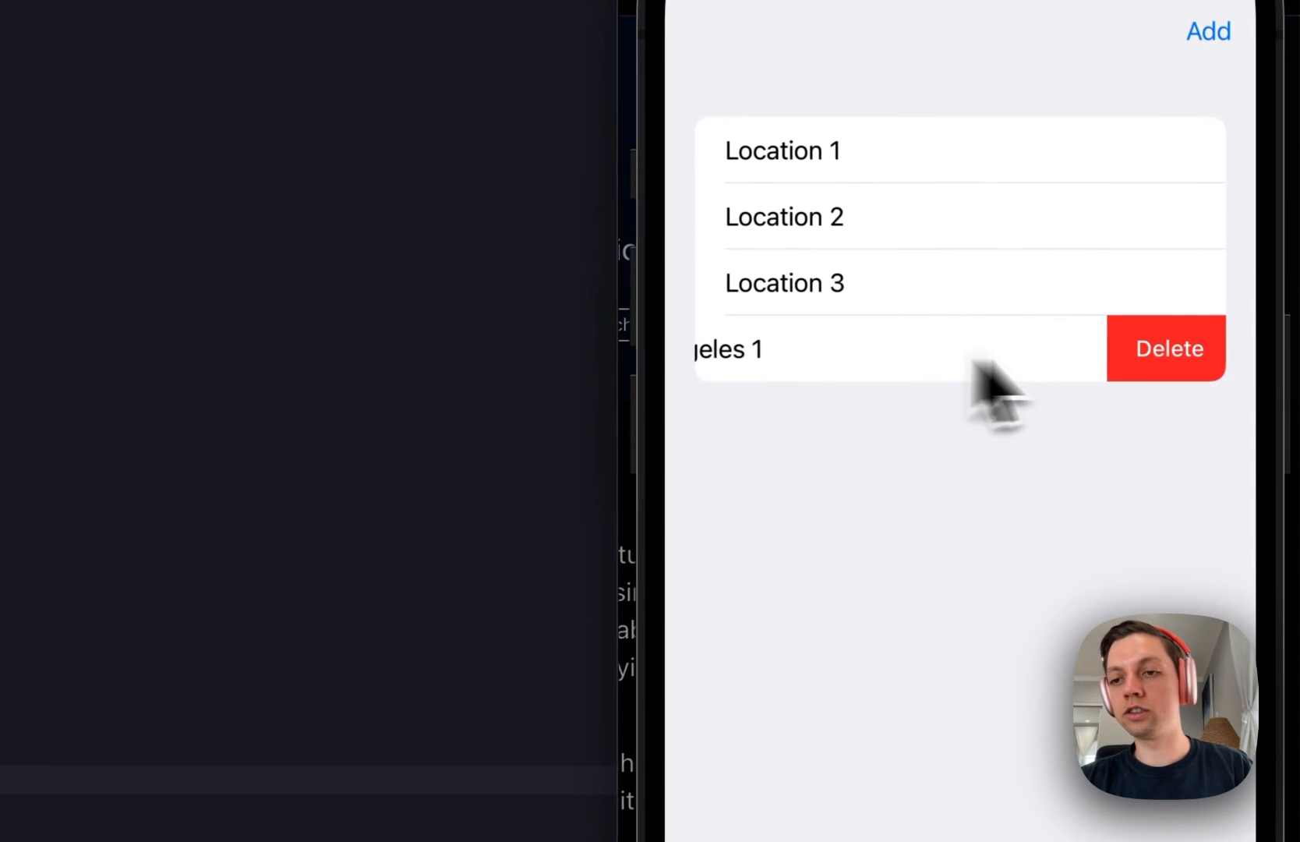
# Swipe the Los Angeles 1 row and tap Delete to remove it.
pyautogui.click(1167, 347)
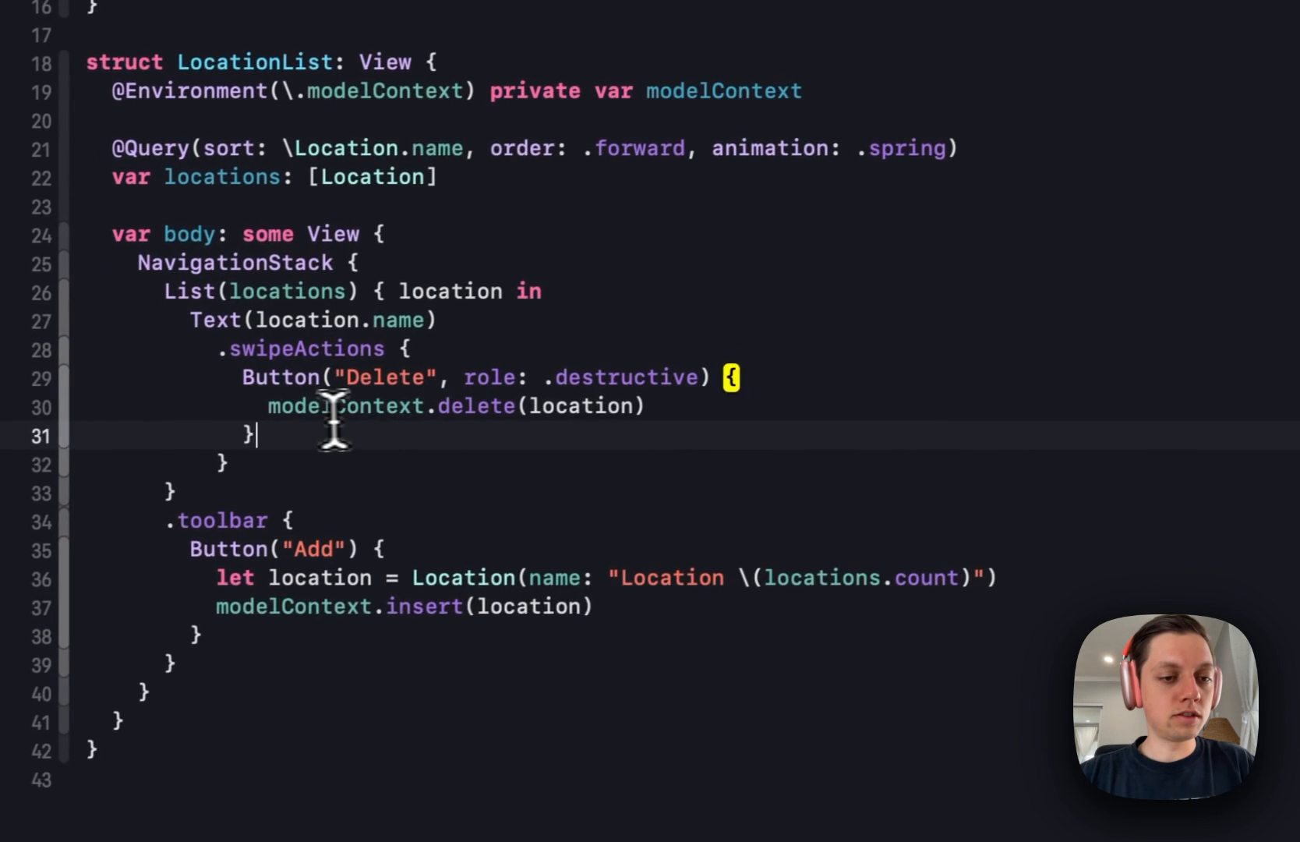
# Add an Update button setting location.name to "Something else" below Delete.
pyautogui.write('Button("Update')
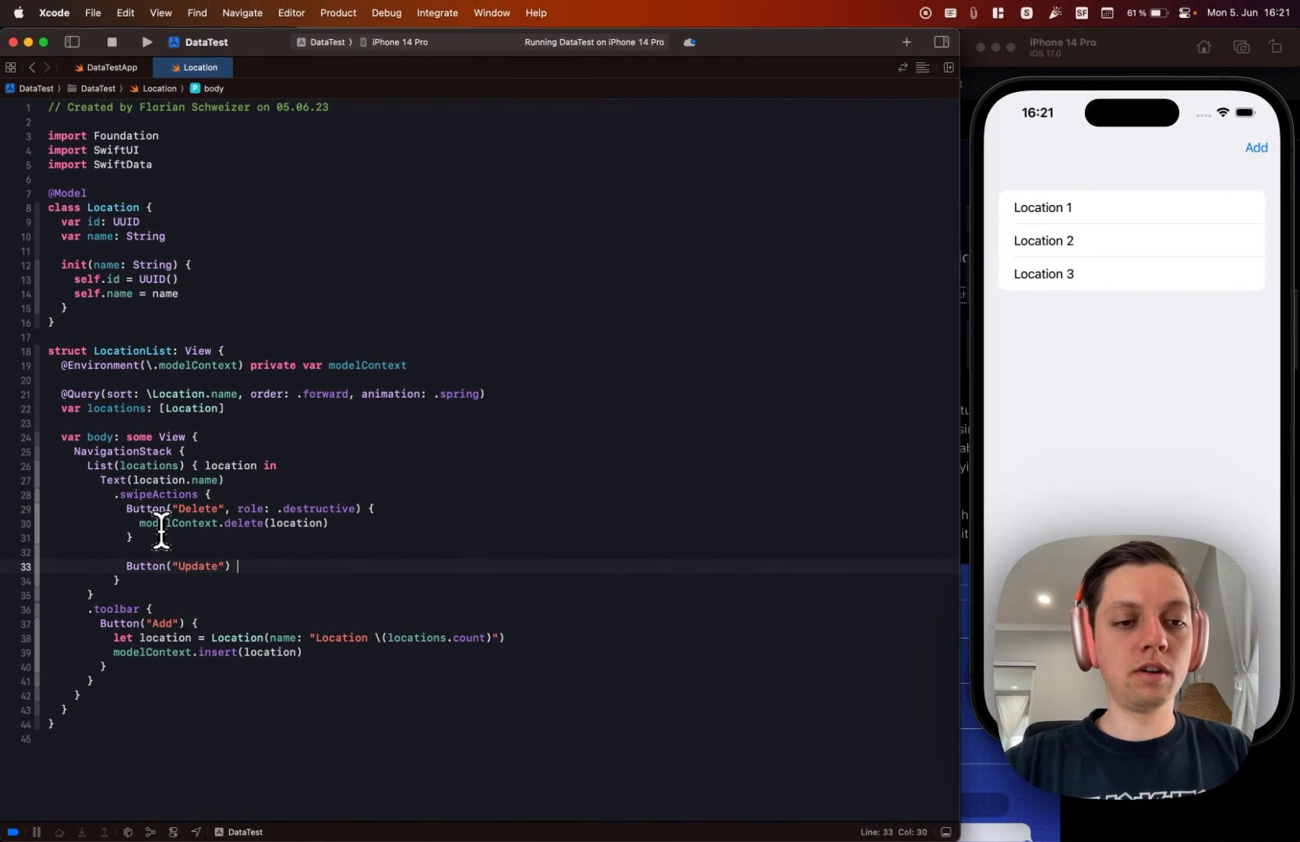
pyautogui.write('location.name =')
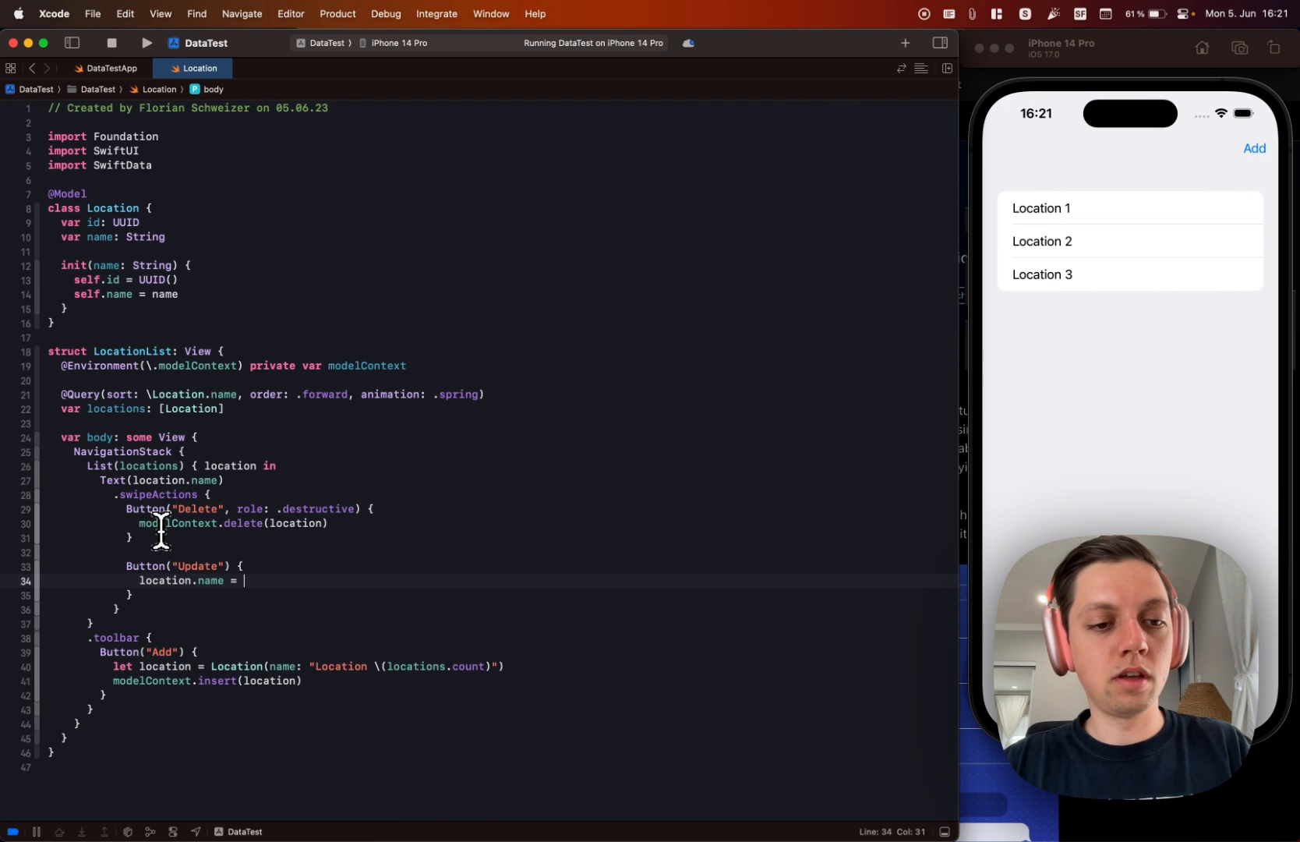
pyautogui.write('"Something els"')
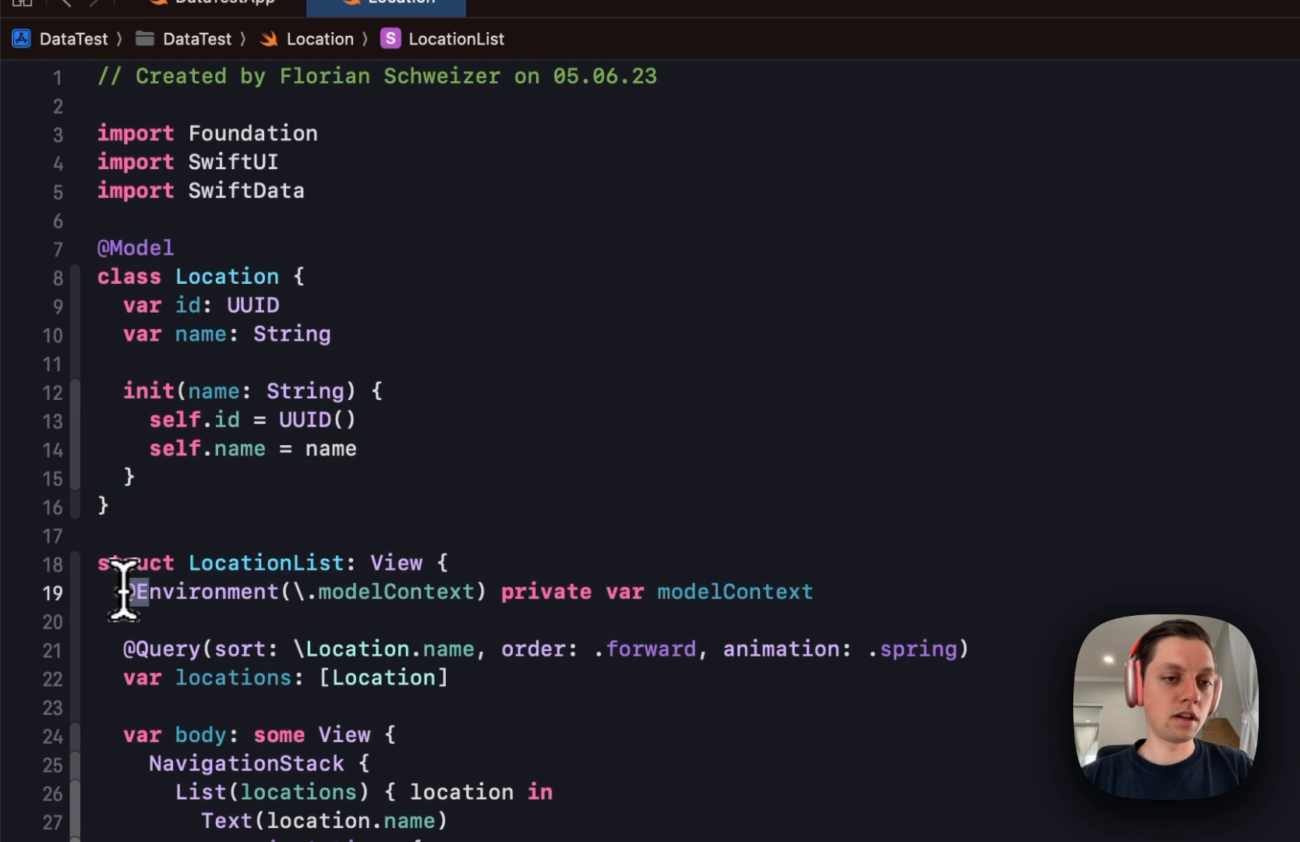
pyautogui.scroll(-3)
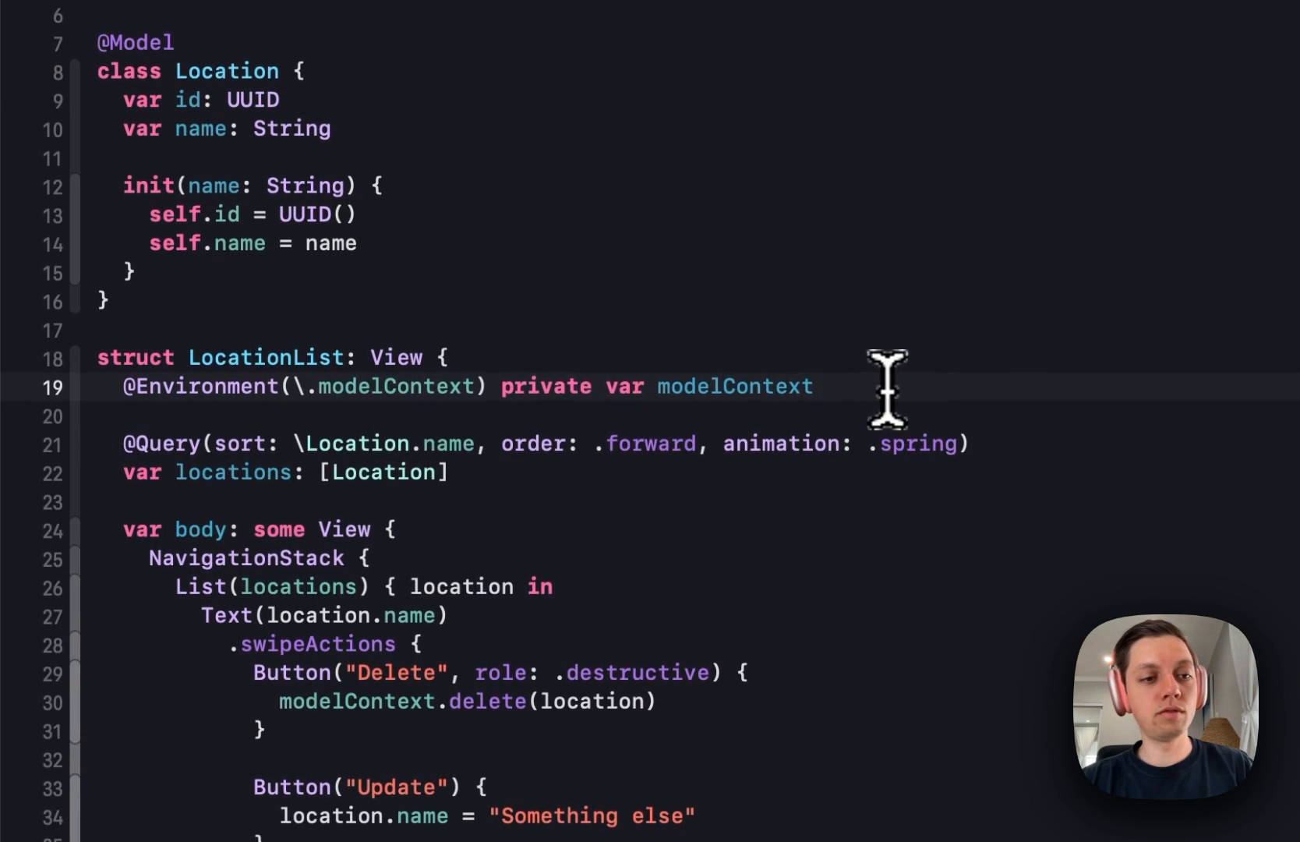